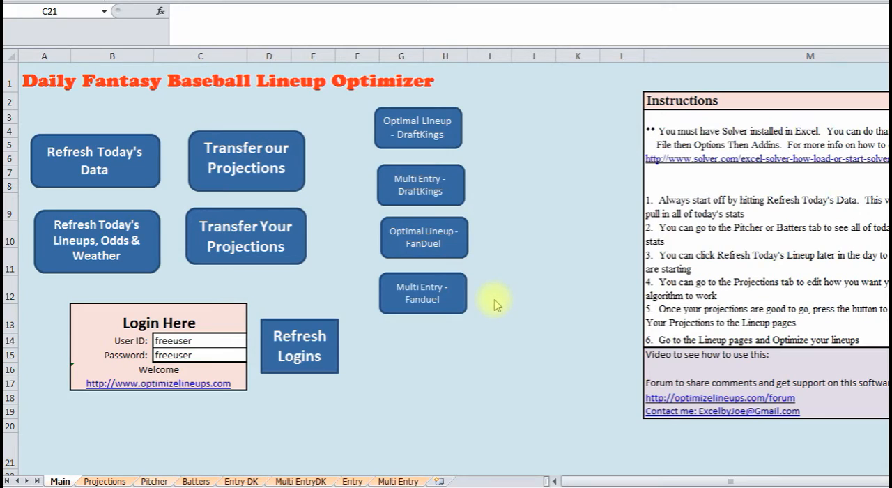
{"action": "mouse_move", "coordinate": [104, 287]}
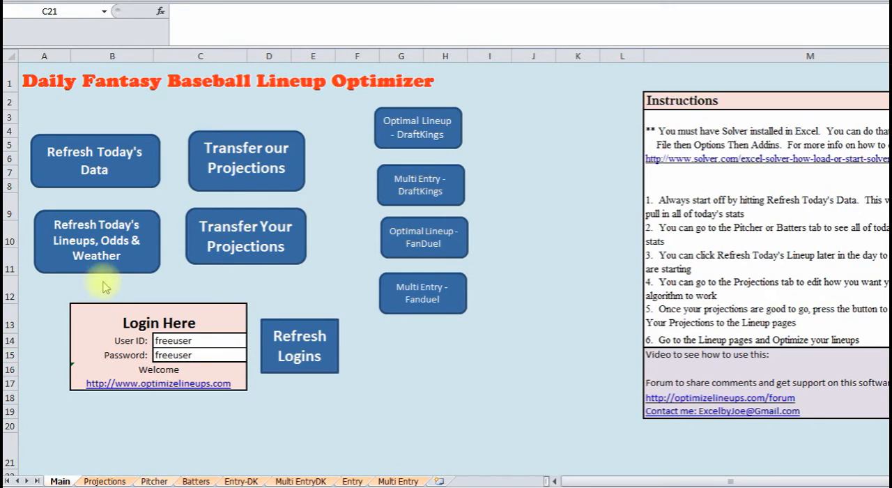
{"action": "mouse_move", "coordinate": [35, 336]}
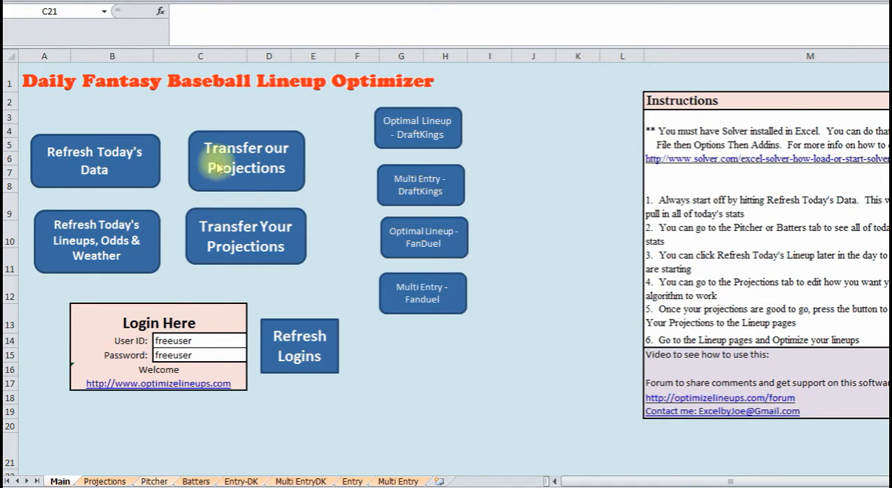
{"action": "mouse_move", "coordinate": [105, 481]}
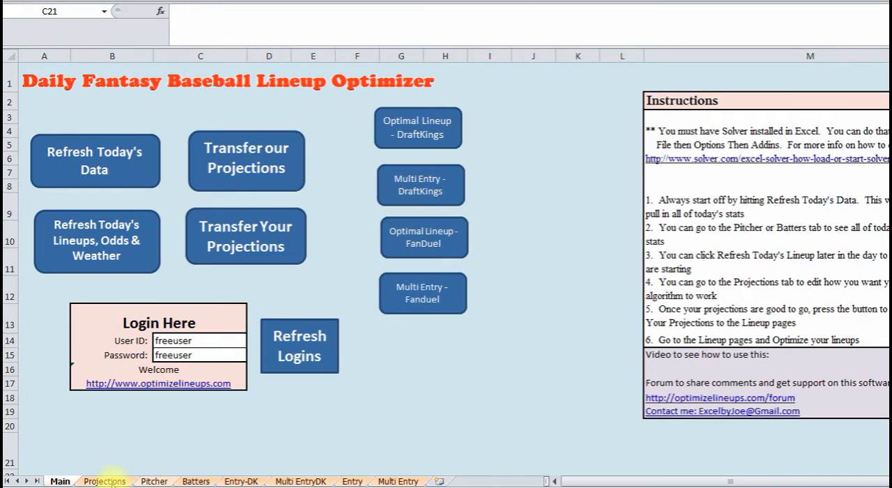
Browse the Projections, Batters, Entry-DK, Multi EntryDK and Entry sheets, ending on Multi Entry
{"action": "left_click", "coordinate": [105, 481]}
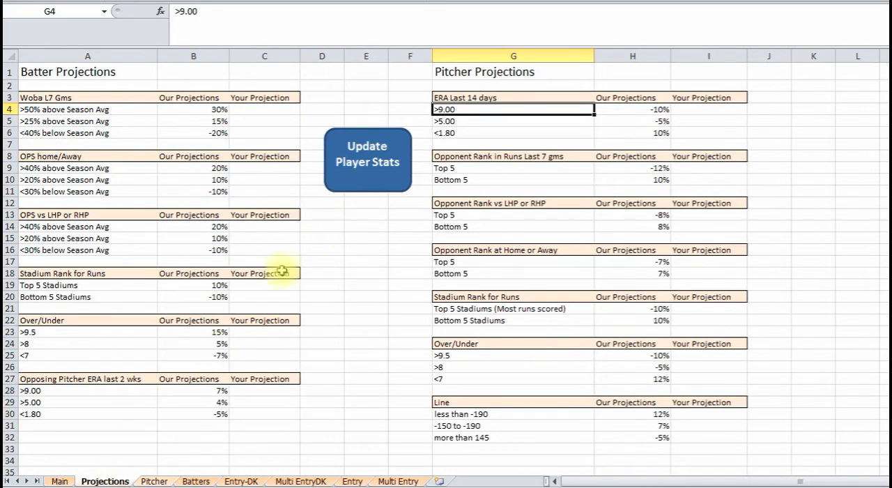
{"action": "mouse_move", "coordinate": [259, 396]}
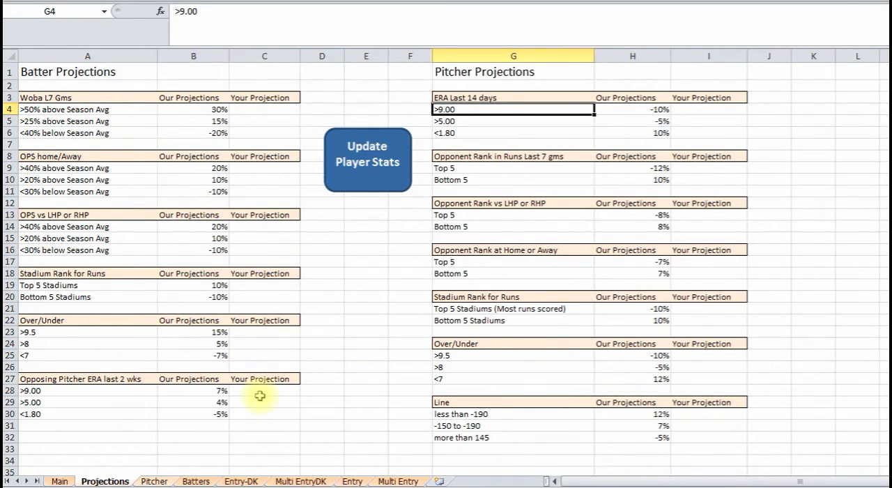
{"action": "left_click", "coordinate": [153, 481]}
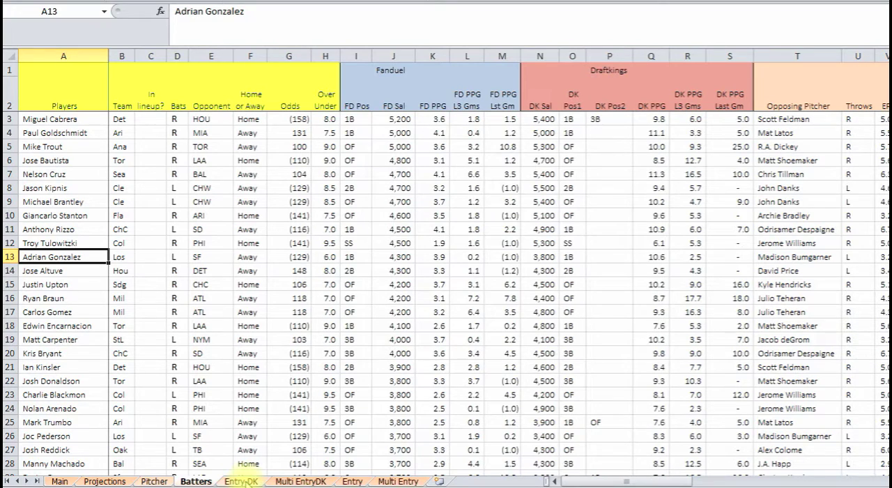
{"action": "left_click", "coordinate": [240, 481]}
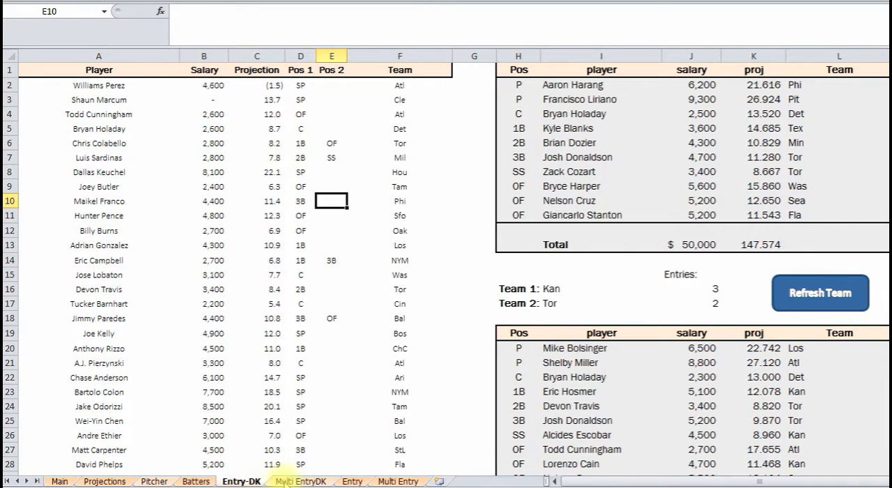
{"action": "left_click", "coordinate": [299, 481]}
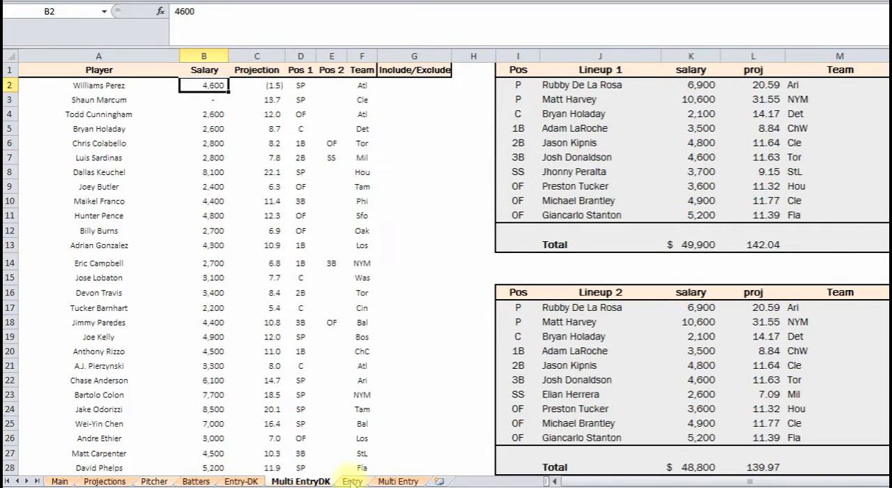
{"action": "left_click", "coordinate": [351, 481]}
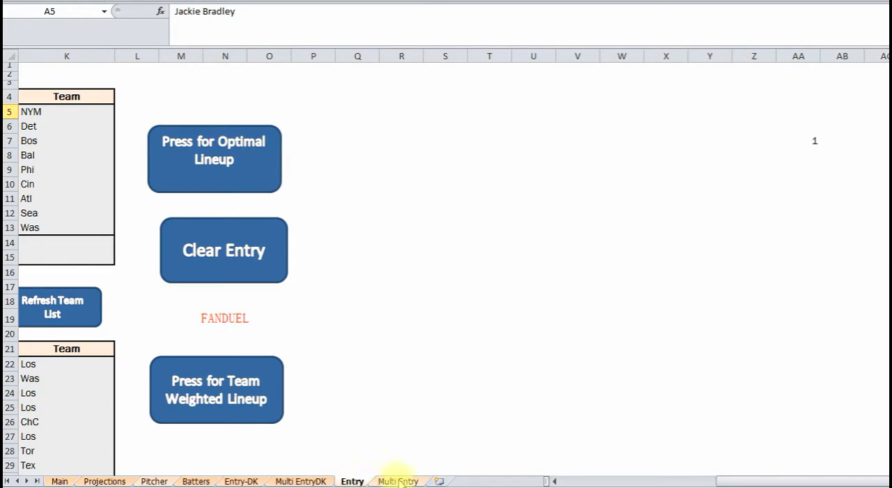
{"action": "left_click", "coordinate": [398, 482]}
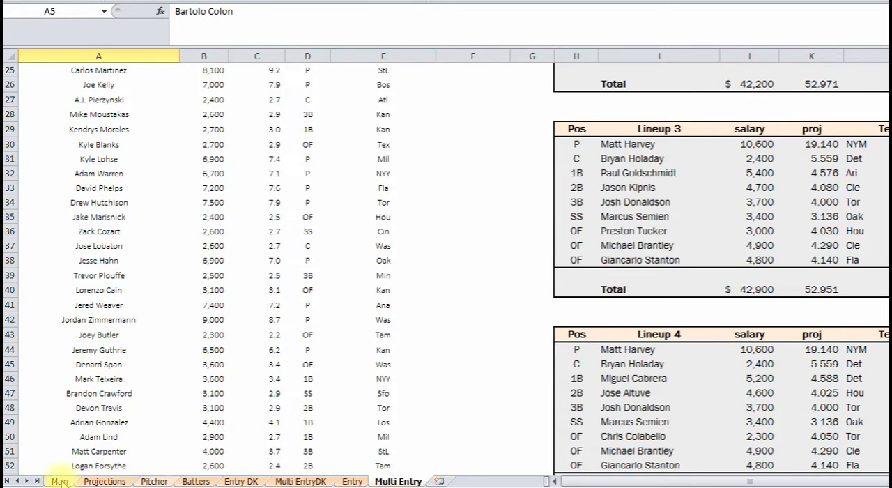
Return to the Main sheet with the refresh, transfer options and instructions
{"action": "left_click", "coordinate": [60, 481]}
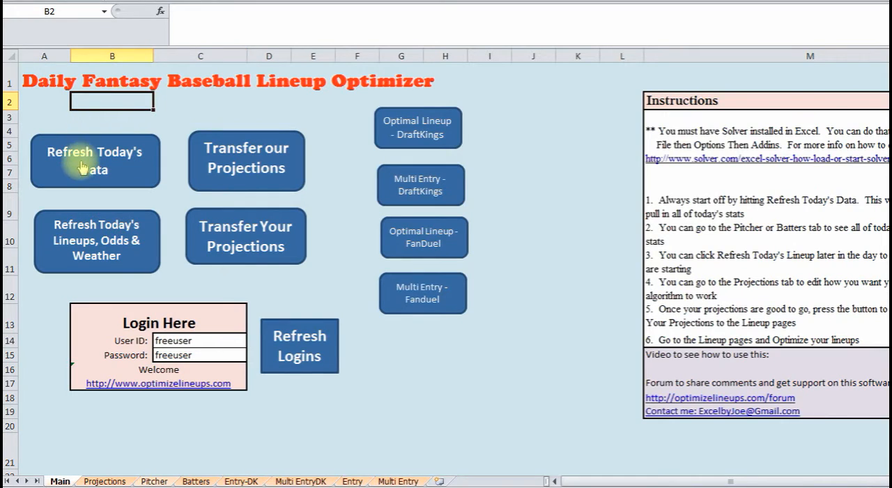
{"action": "mouse_move", "coordinate": [124, 159]}
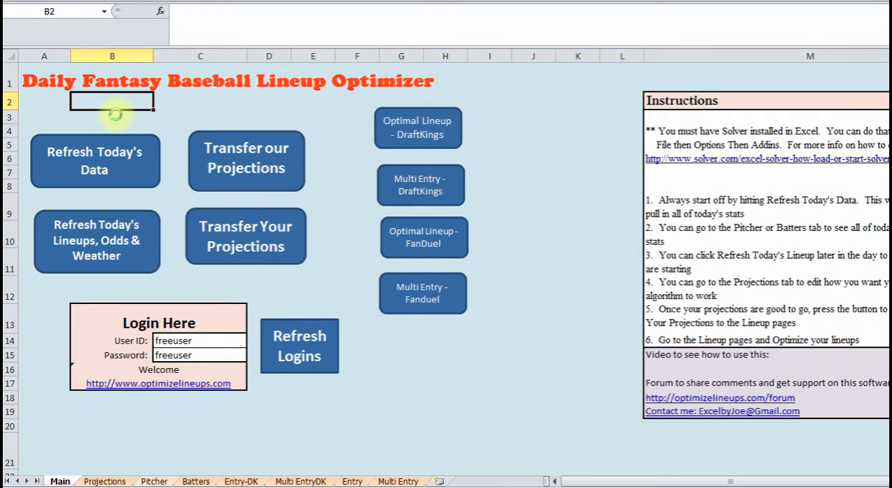
{"action": "mouse_move", "coordinate": [109, 120]}
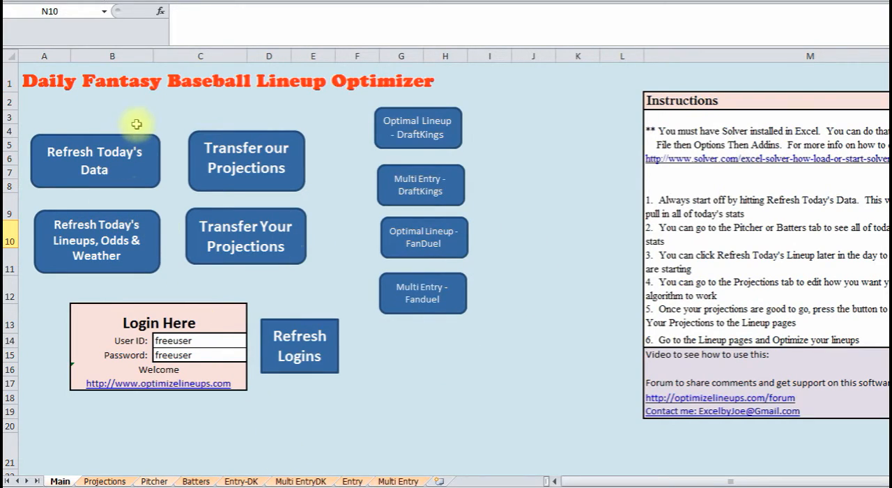
{"action": "mouse_move", "coordinate": [189, 109]}
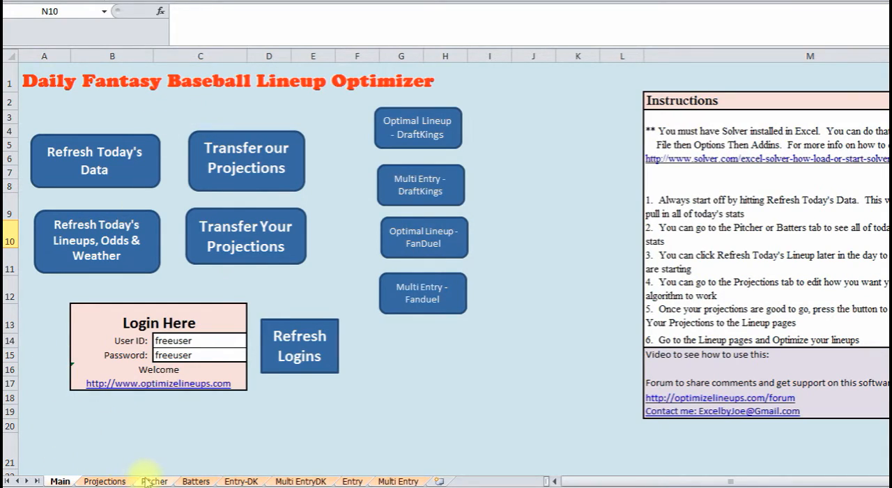
On the Pitcher sheet review deGrom's FanDuel and DraftKings last-game points and his and Salazar's odds
{"action": "left_click", "coordinate": [153, 481]}
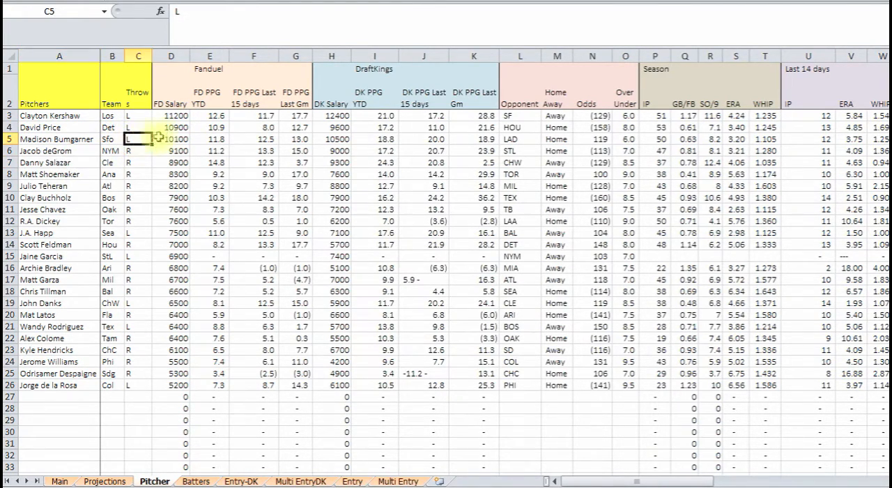
{"action": "left_click", "coordinate": [170, 151]}
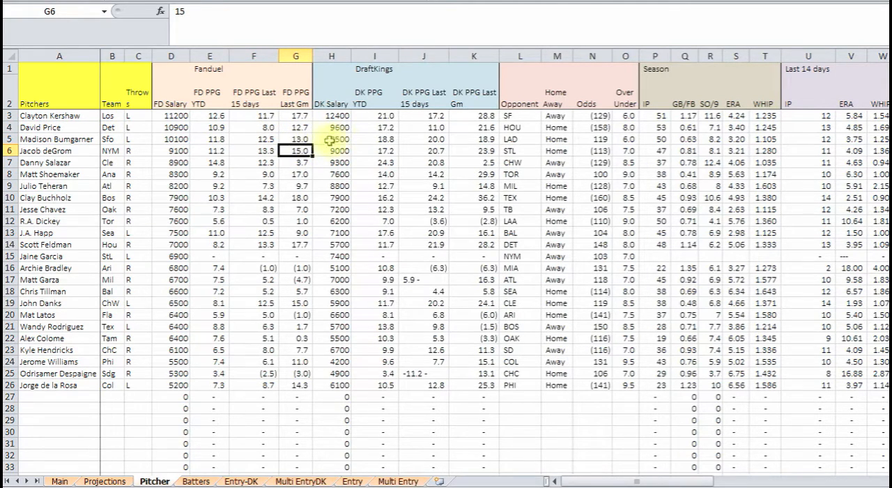
{"action": "left_click", "coordinate": [474, 151]}
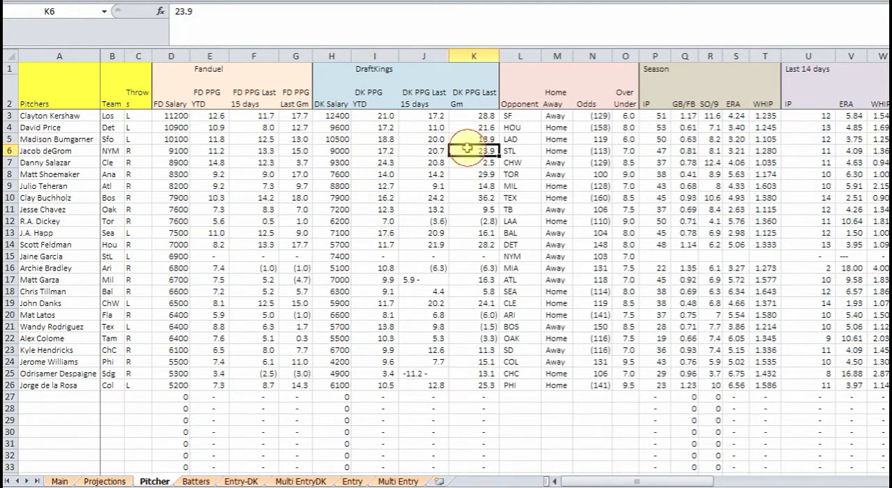
{"action": "left_click", "coordinate": [591, 150]}
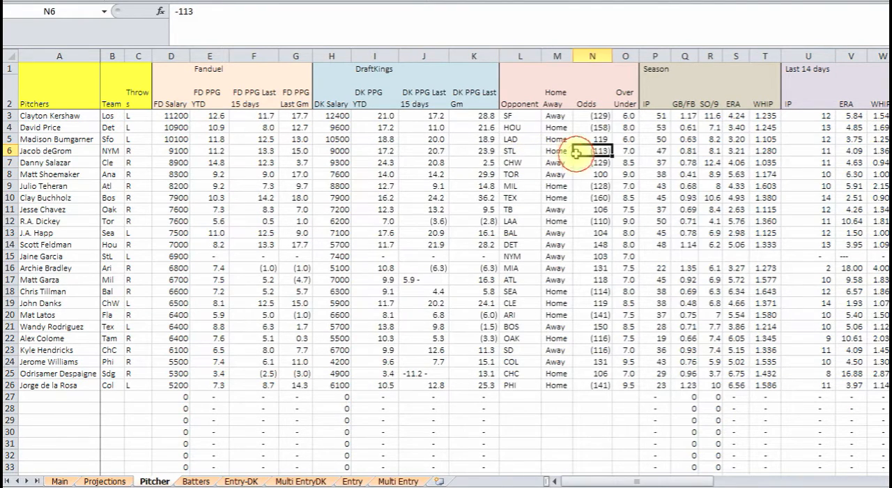
{"action": "left_click", "coordinate": [593, 162]}
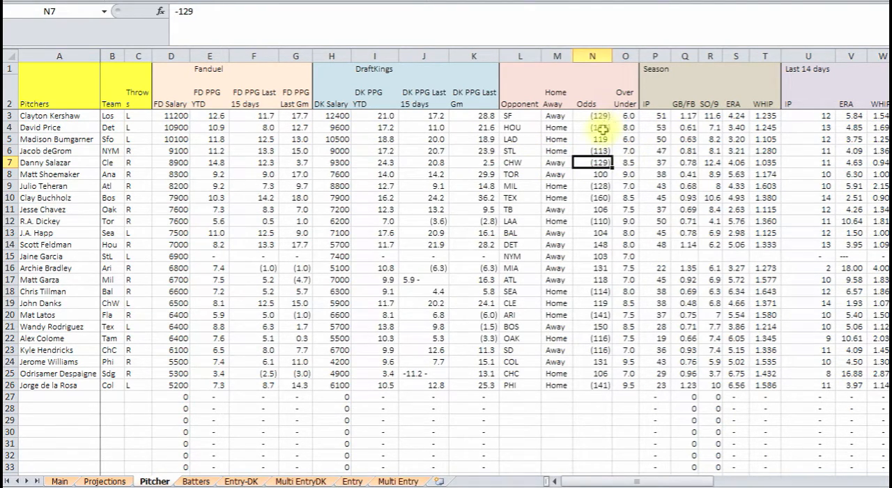
Review season stats: Salazar's innings, deGrom's and Buchholz's SO/9, Bumgarner's GB/FB and last-14-day innings
{"action": "left_click", "coordinate": [655, 162]}
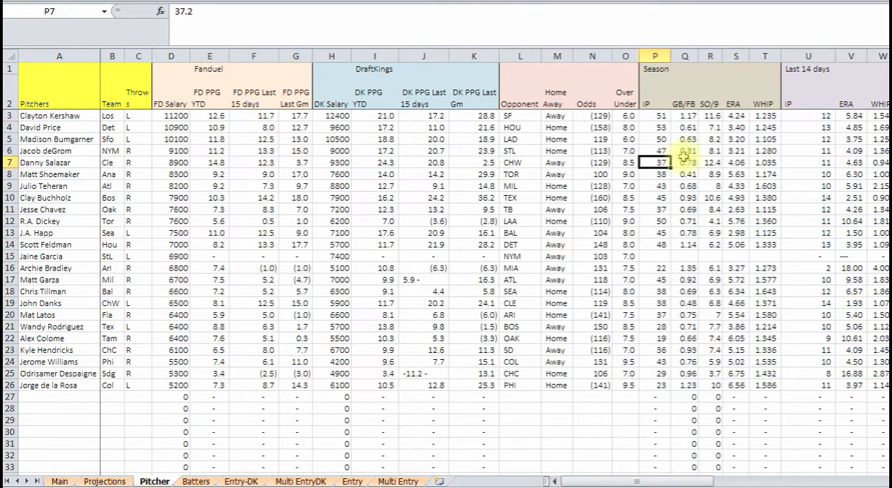
{"action": "left_click", "coordinate": [711, 150]}
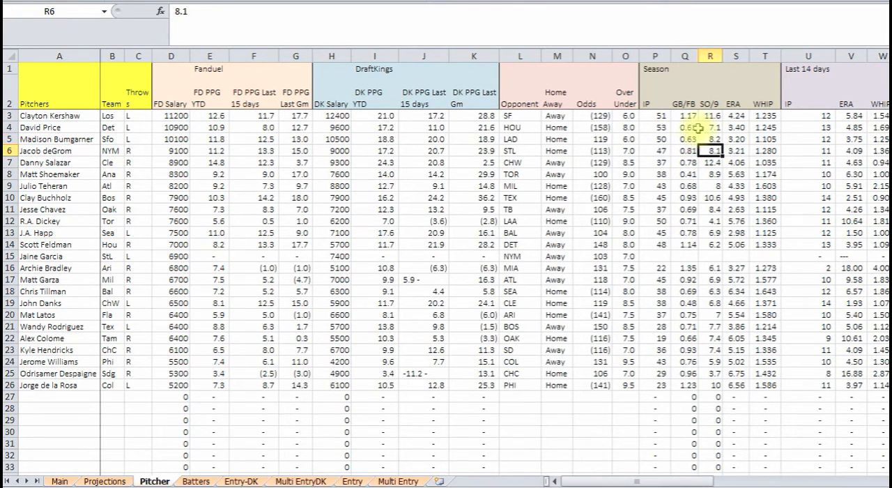
{"action": "left_click", "coordinate": [684, 139]}
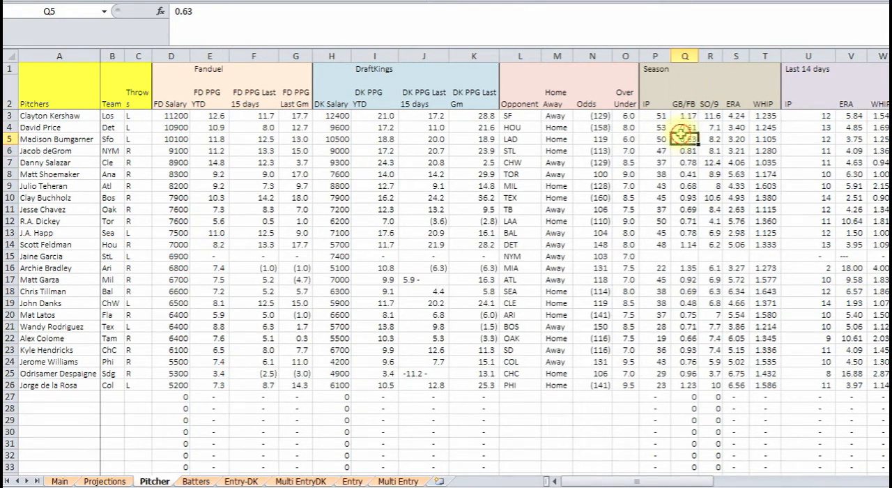
{"action": "left_click", "coordinate": [711, 140]}
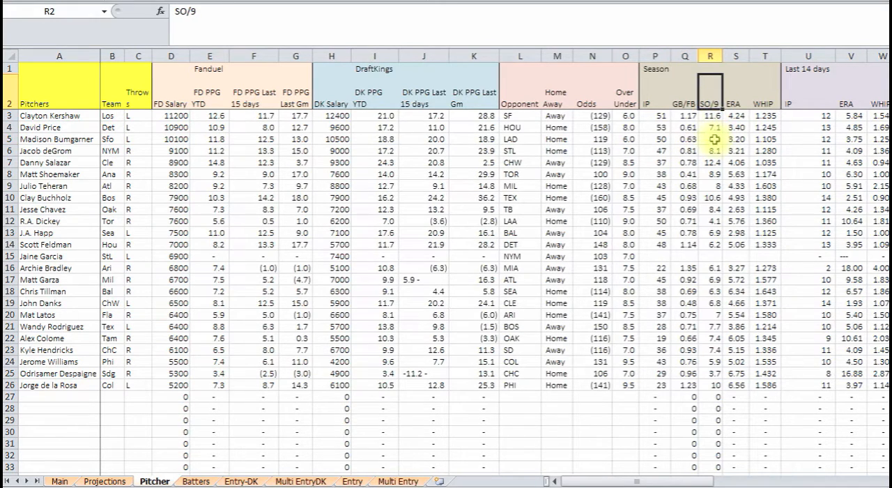
{"action": "left_click", "coordinate": [714, 198]}
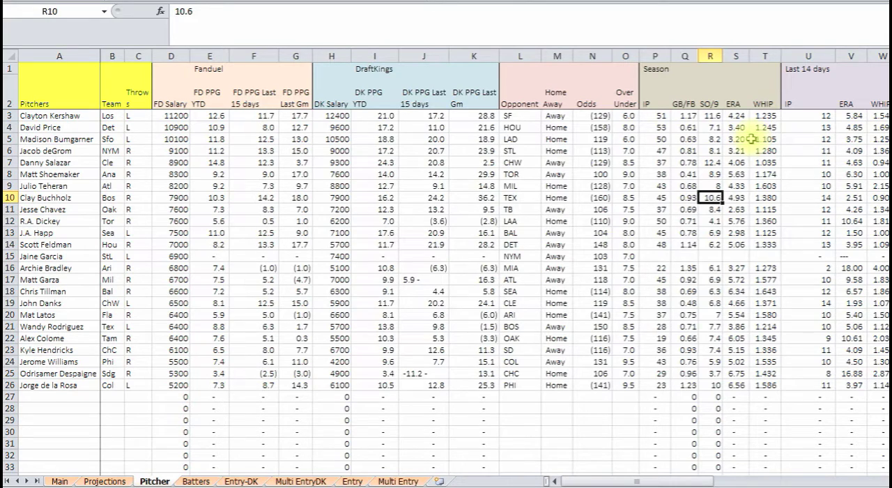
{"action": "left_click", "coordinate": [822, 139]}
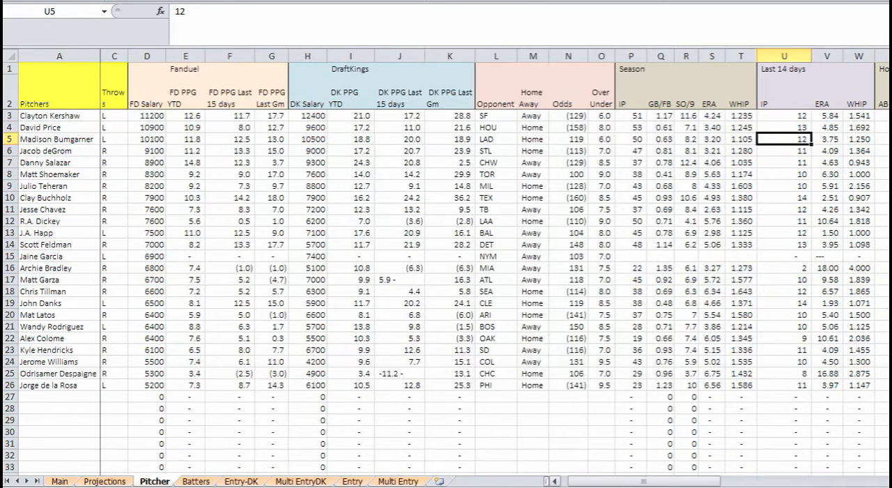
{"action": "scroll", "scroll_direction": "right", "scroll_amount": 3}
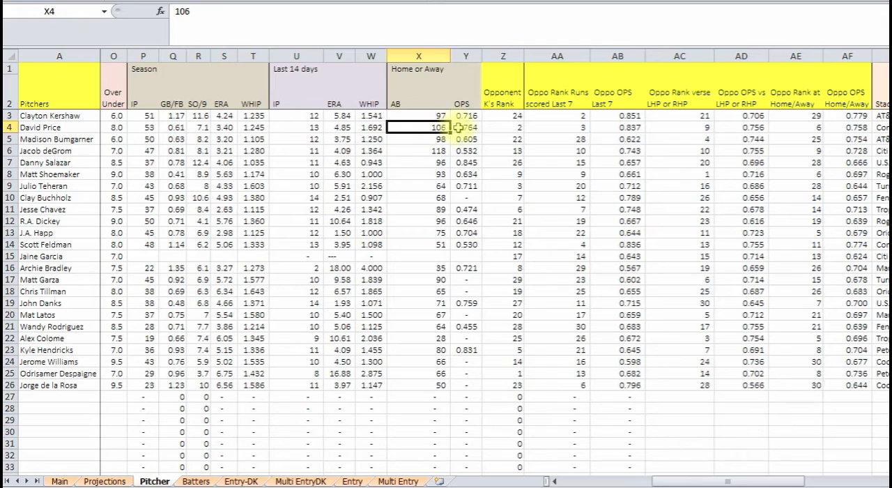
{"action": "left_click", "coordinate": [503, 139]}
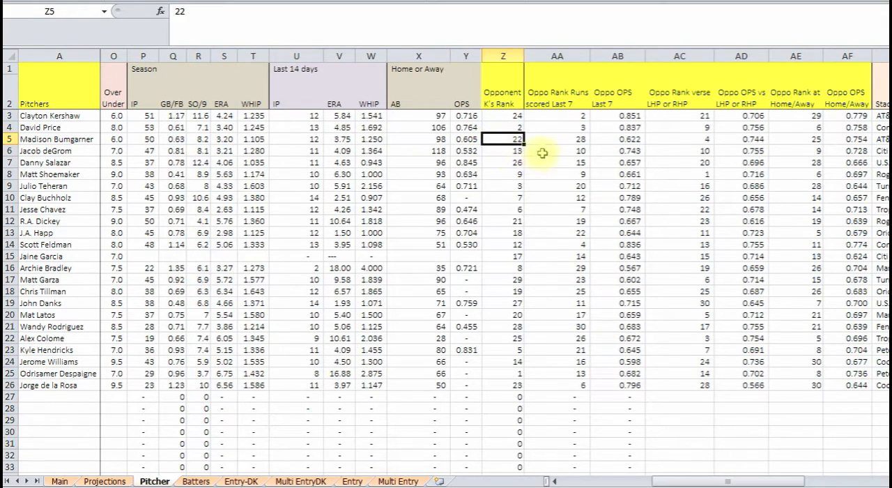
{"action": "left_click", "coordinate": [557, 127]}
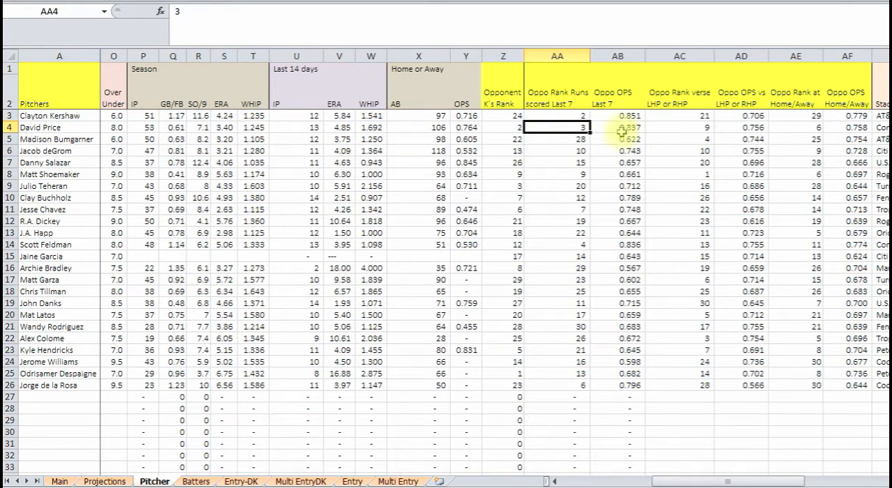
{"action": "left_click", "coordinate": [502, 127]}
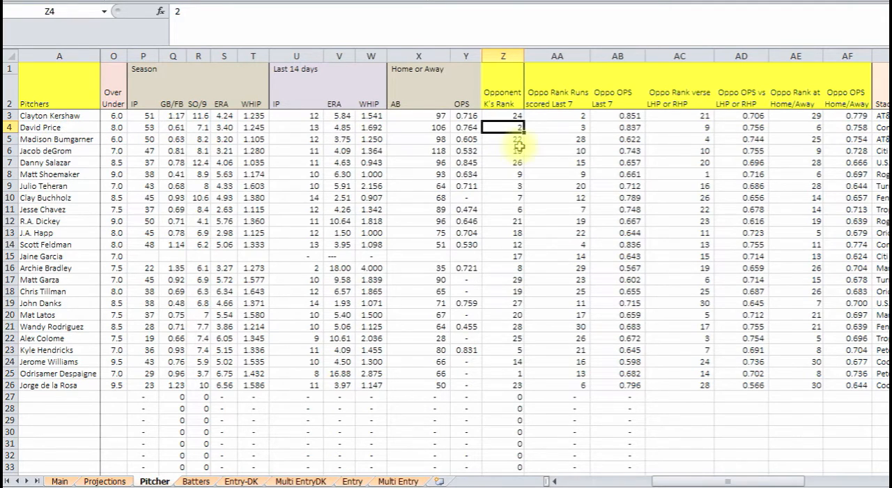
{"action": "left_click", "coordinate": [557, 139]}
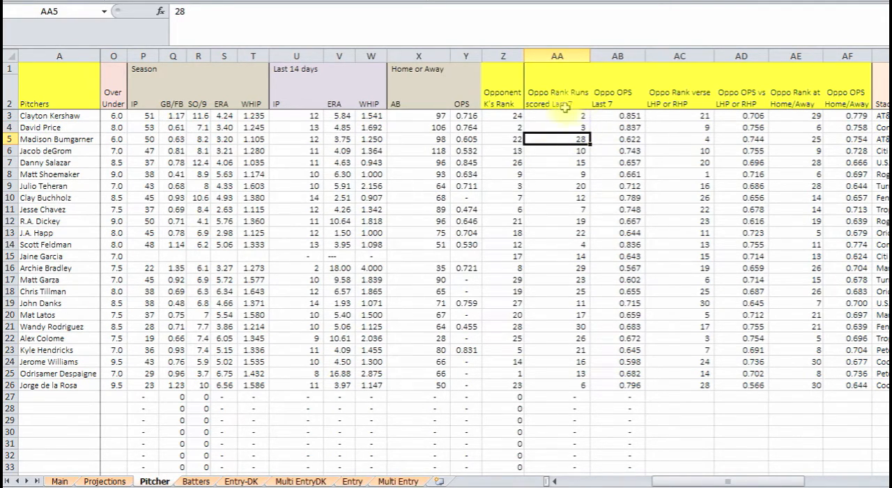
{"action": "left_click", "coordinate": [563, 127]}
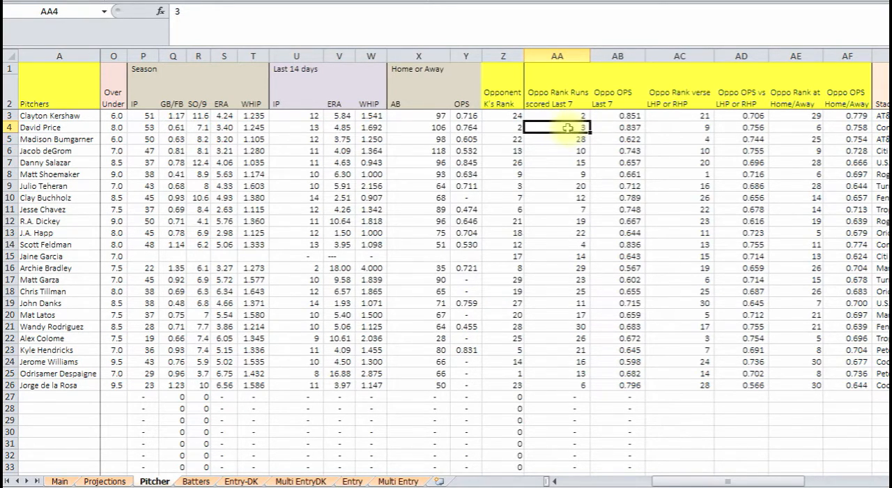
{"action": "left_click", "coordinate": [627, 185]}
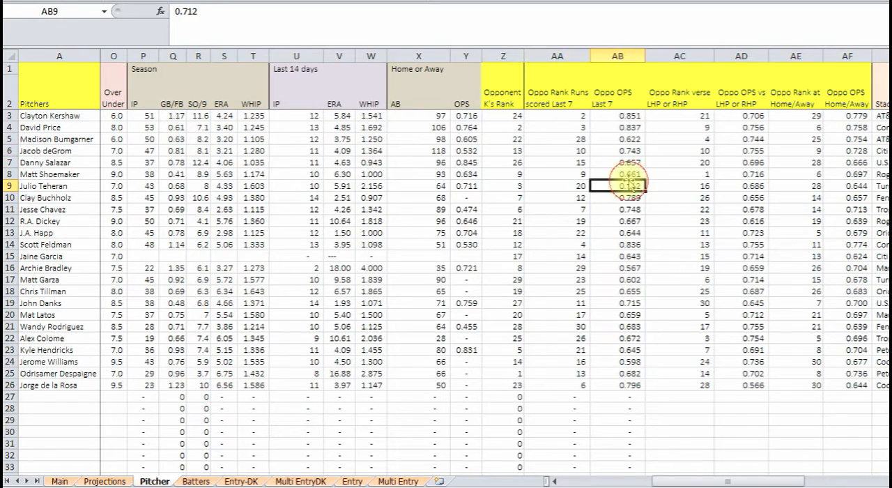
{"action": "left_click", "coordinate": [737, 150]}
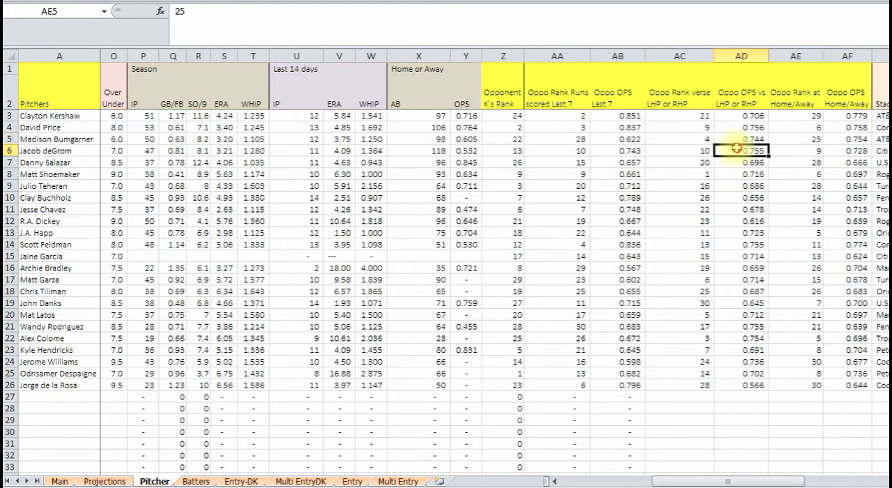
{"action": "left_click", "coordinate": [742, 128]}
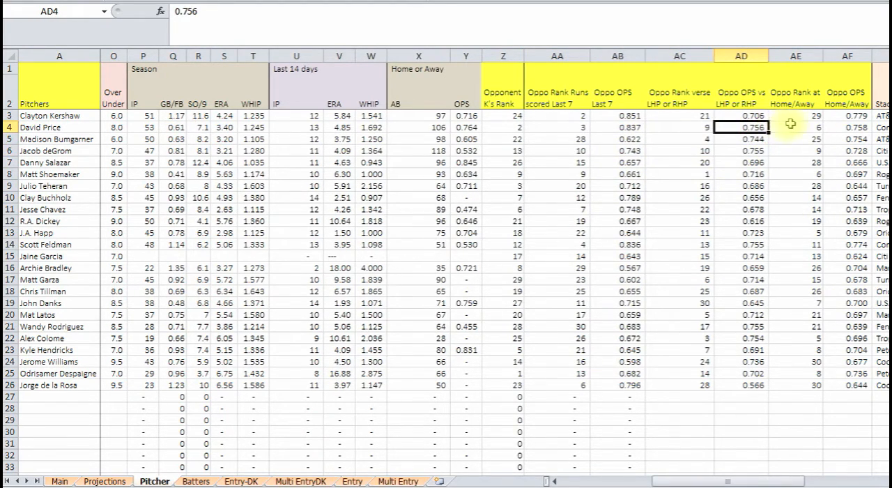
{"action": "left_click", "coordinate": [797, 139]}
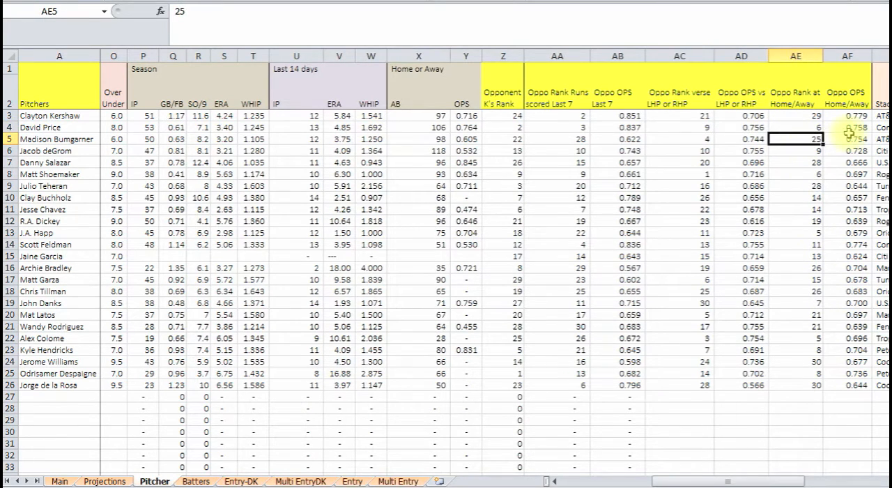
{"action": "left_click", "coordinate": [847, 140]}
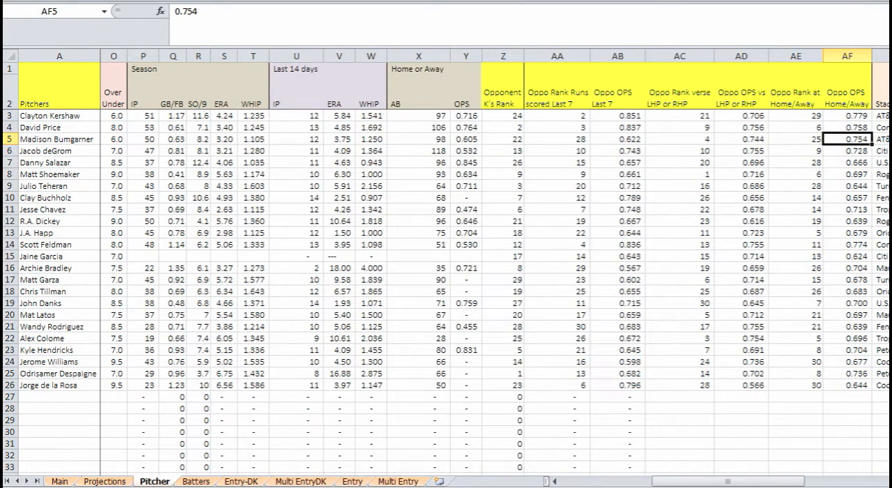
{"action": "scroll", "scroll_direction": "right", "scroll_amount": 3}
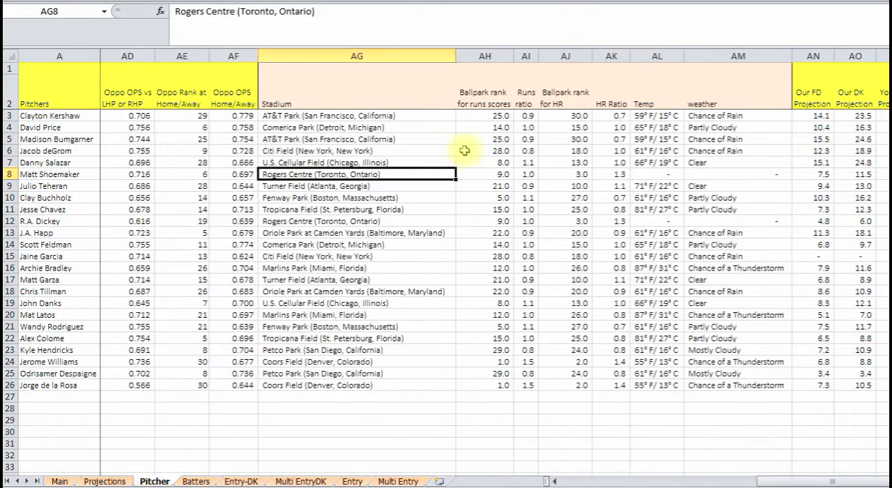
{"action": "left_click", "coordinate": [565, 173]}
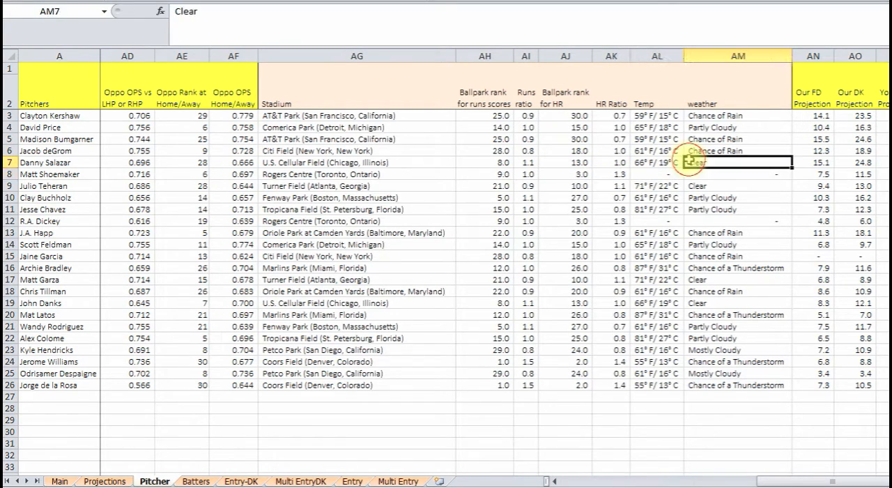
{"action": "left_click", "coordinate": [813, 162]}
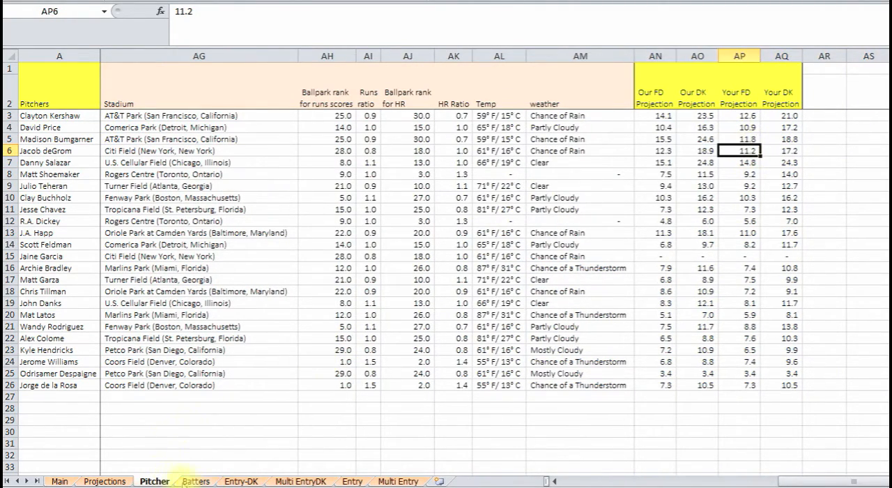
{"action": "left_click", "coordinate": [197, 483]}
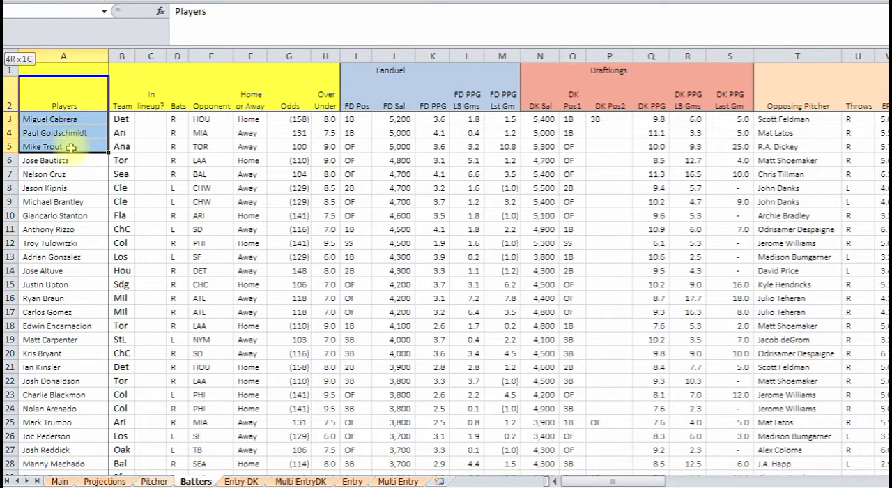
{"action": "left_click", "coordinate": [251, 186]}
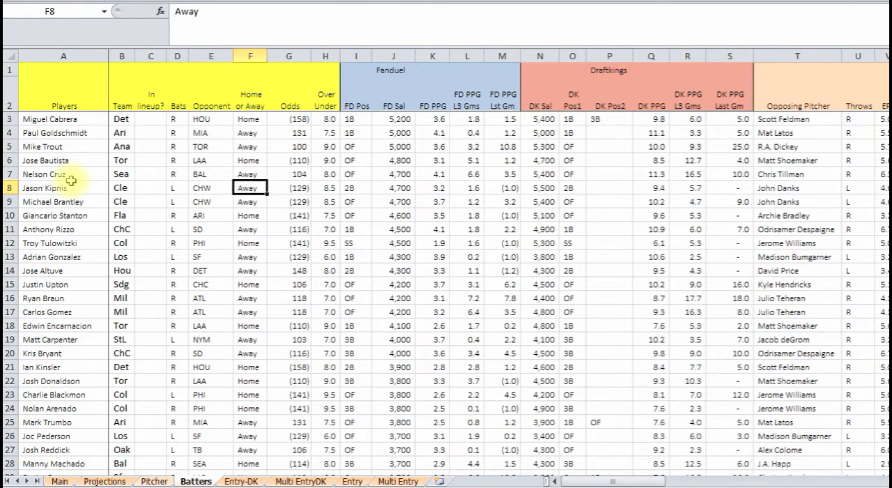
{"action": "left_click", "coordinate": [120, 173]}
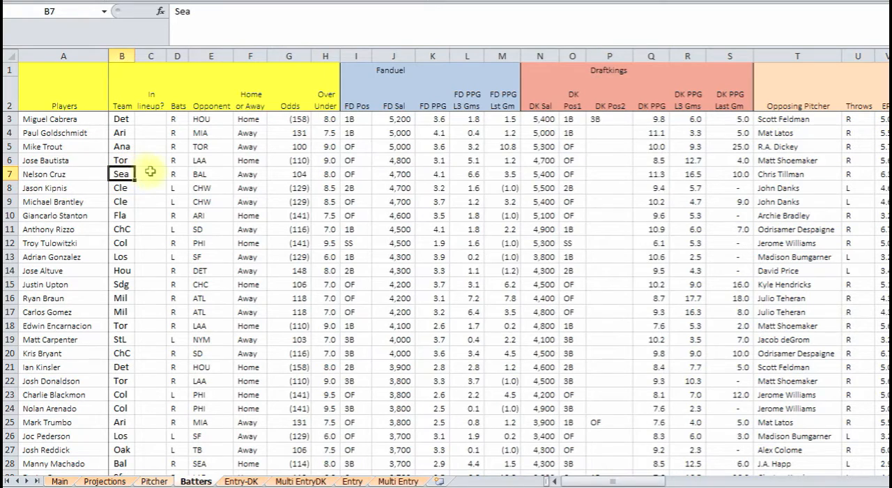
{"action": "left_click", "coordinate": [151, 160]}
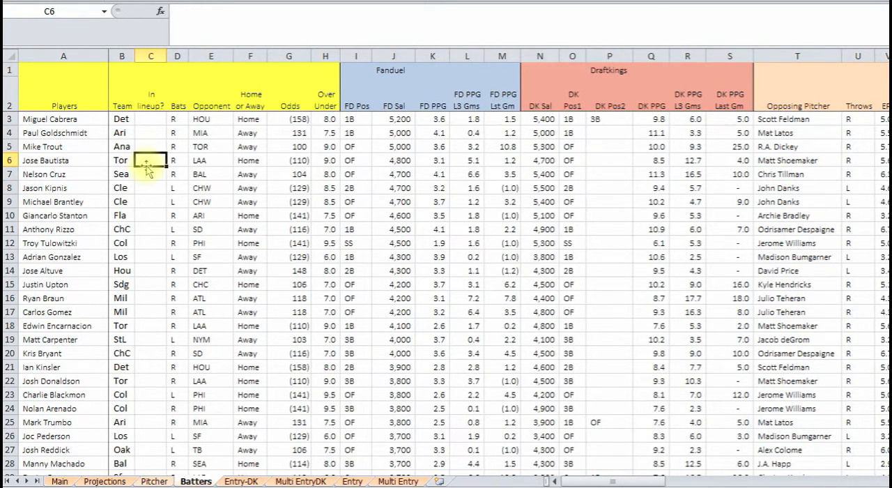
{"action": "left_click", "coordinate": [177, 173]}
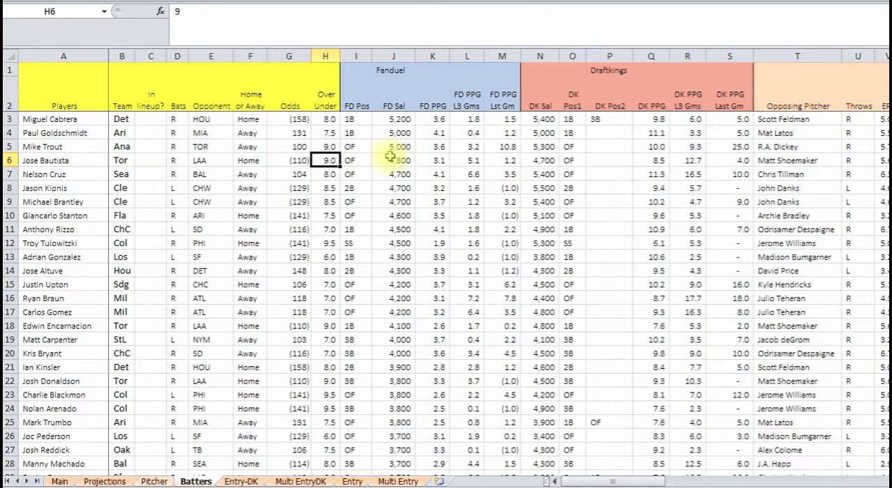
{"action": "left_click", "coordinate": [572, 146]}
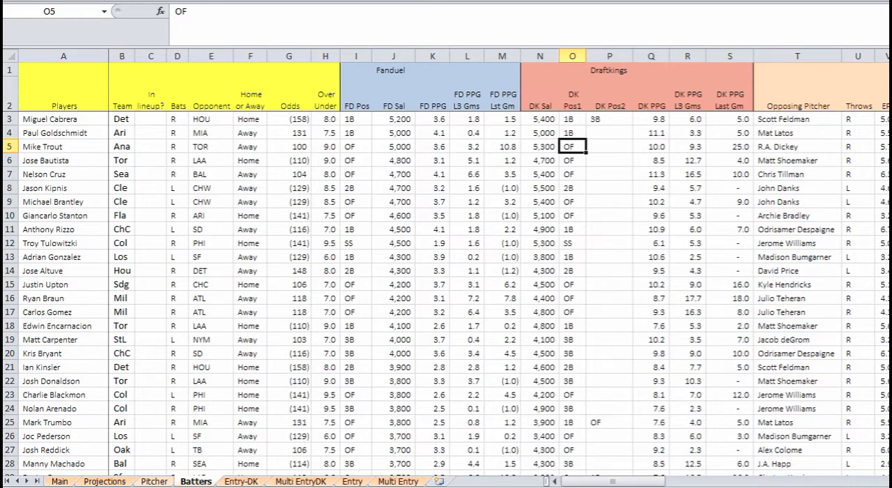
{"action": "scroll", "scroll_direction": "right", "scroll_amount": 3}
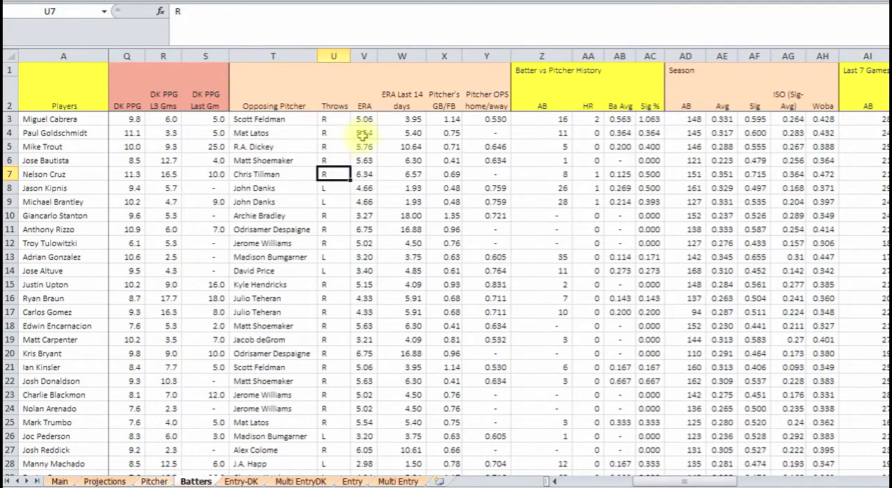
{"action": "left_click", "coordinate": [444, 146]}
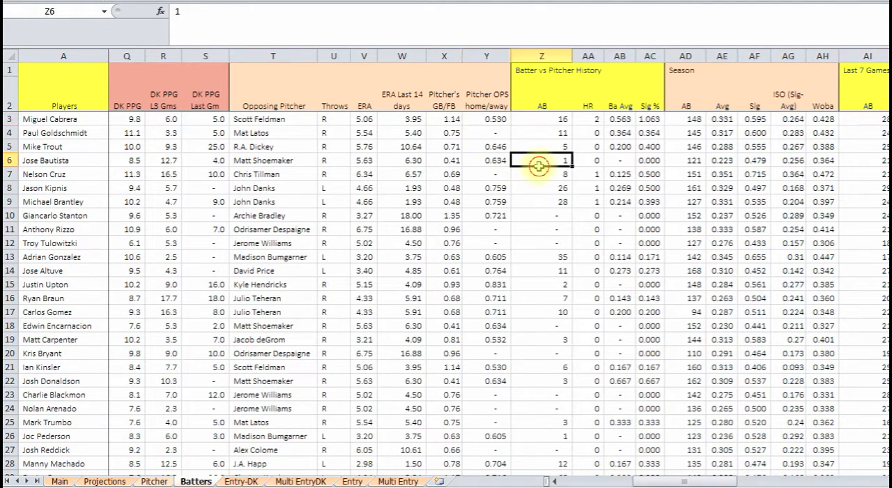
{"action": "left_click", "coordinate": [541, 118]}
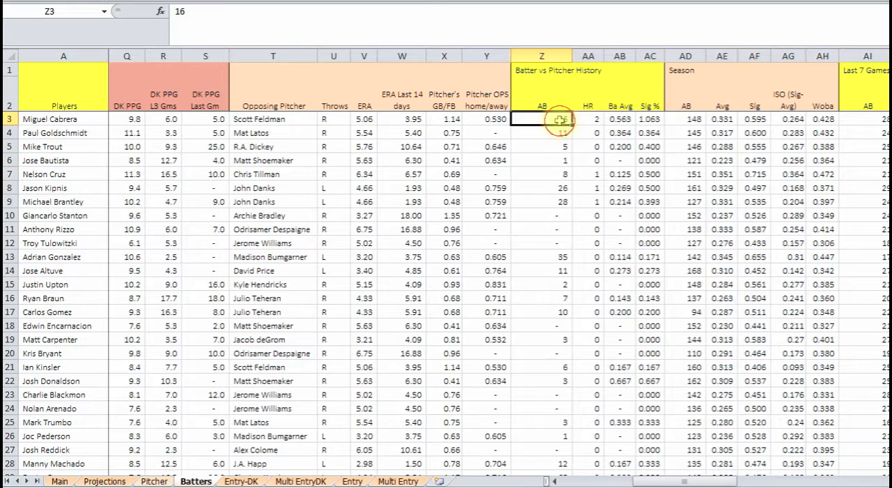
{"action": "left_click", "coordinate": [618, 118]}
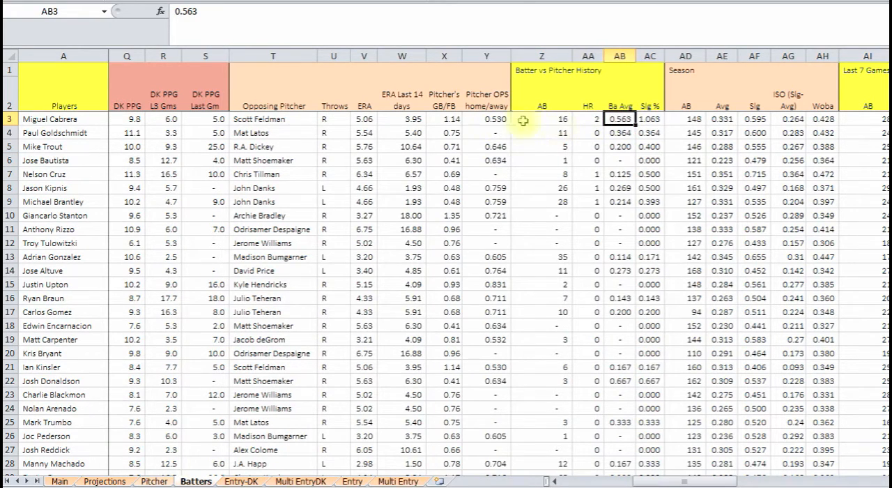
{"action": "left_click", "coordinate": [588, 119]}
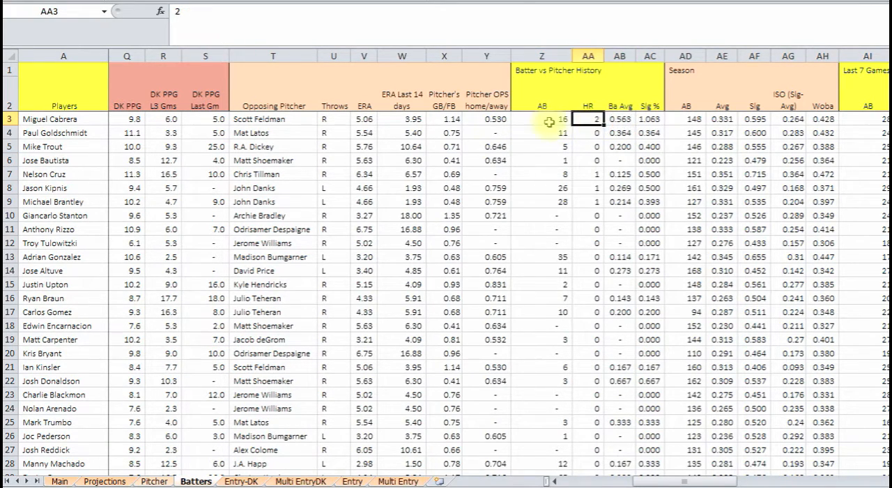
{"action": "left_click", "coordinate": [541, 118]}
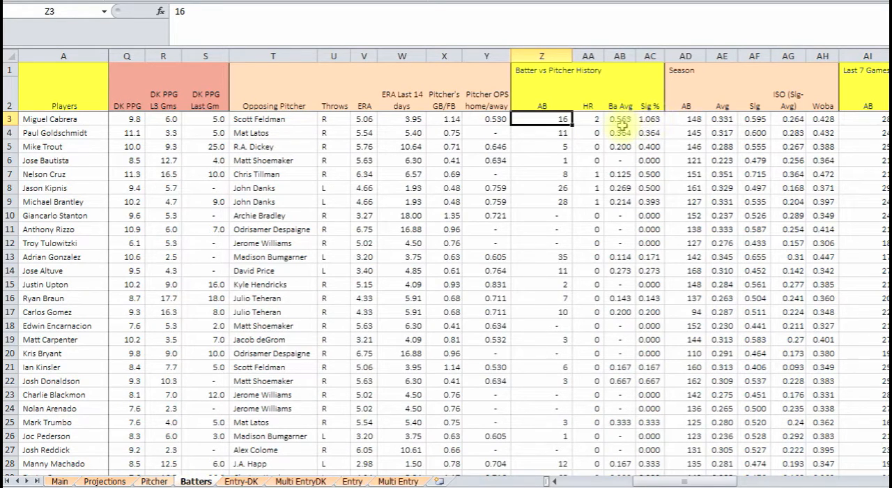
{"action": "left_click", "coordinate": [619, 118]}
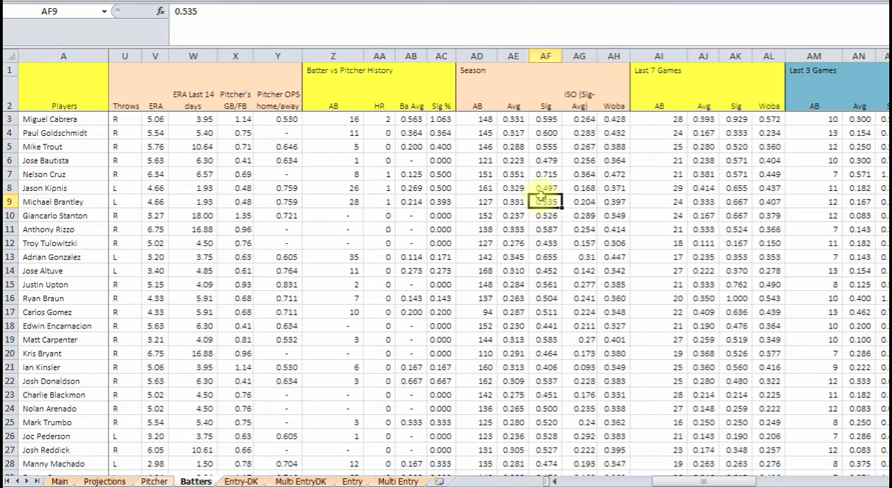
{"action": "left_click", "coordinate": [512, 160]}
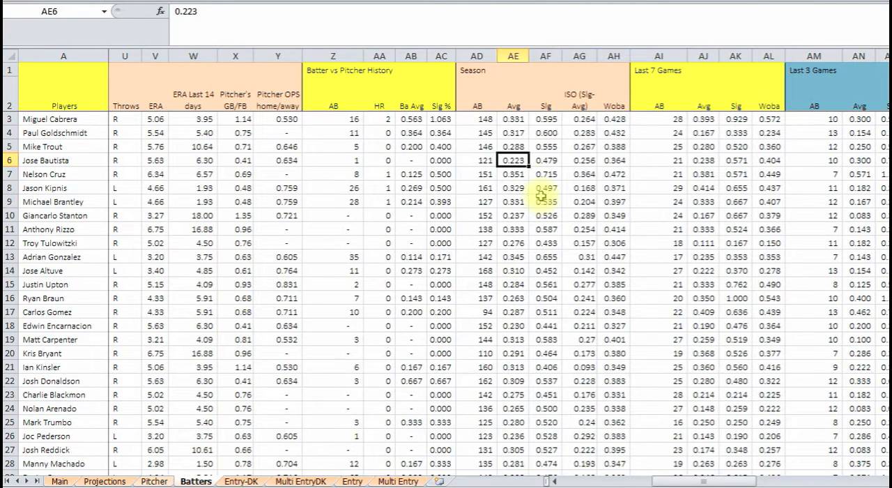
{"action": "left_click", "coordinate": [769, 131]}
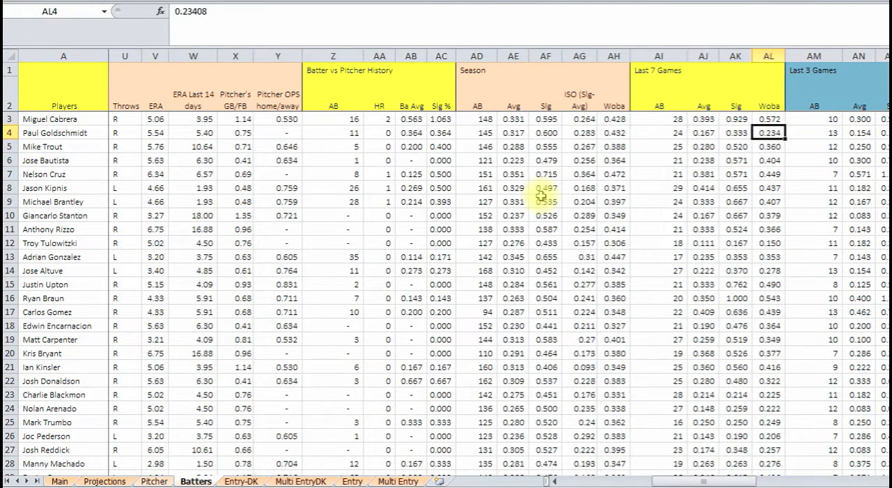
{"action": "left_click", "coordinate": [811, 133]}
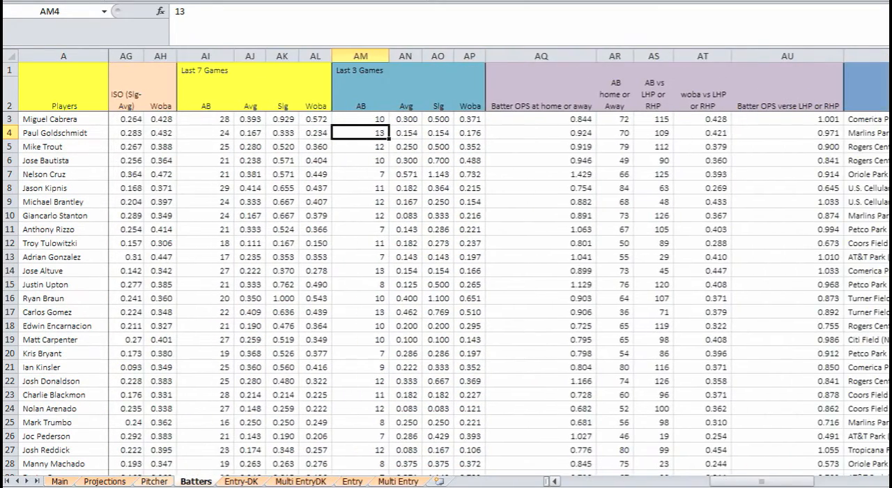
{"action": "scroll", "scroll_direction": "right", "scroll_amount": 3}
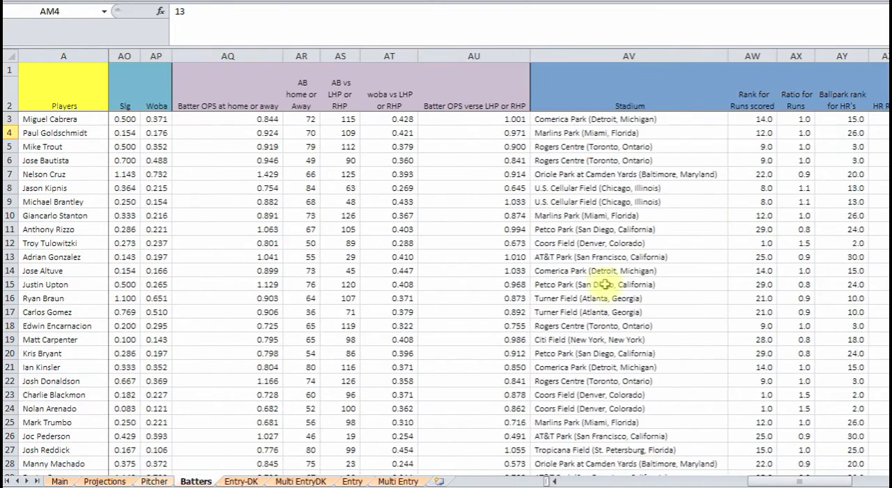
{"action": "left_click", "coordinate": [301, 109]}
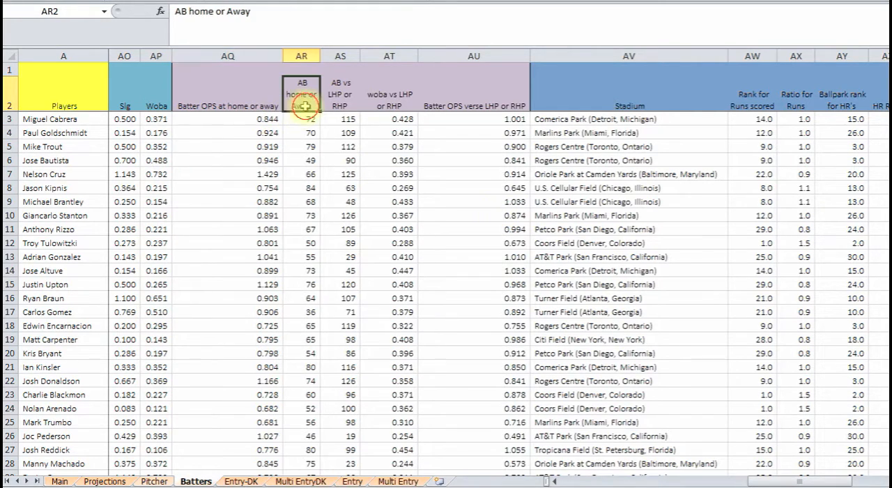
{"action": "left_click", "coordinate": [228, 132]}
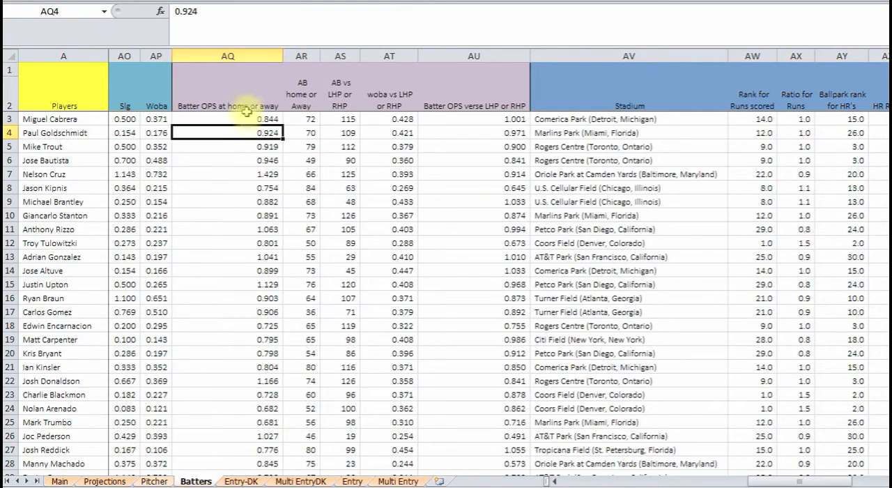
{"action": "left_click", "coordinate": [237, 118]}
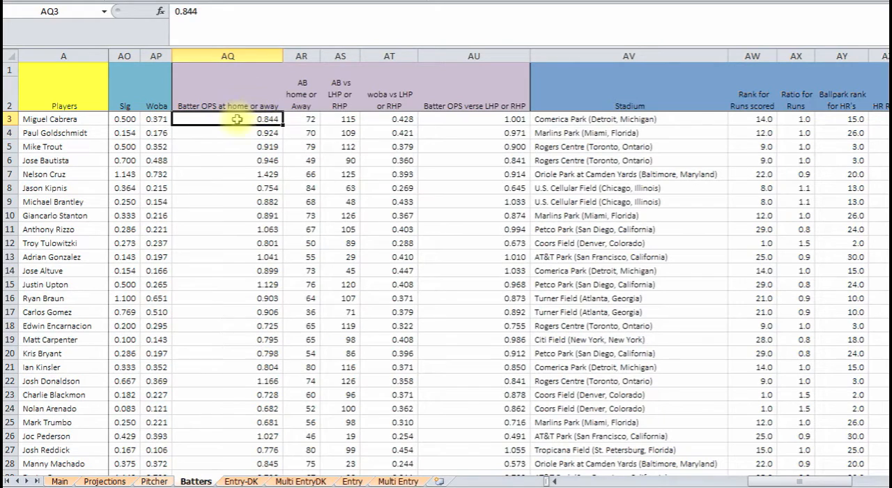
{"action": "left_click", "coordinate": [237, 132]}
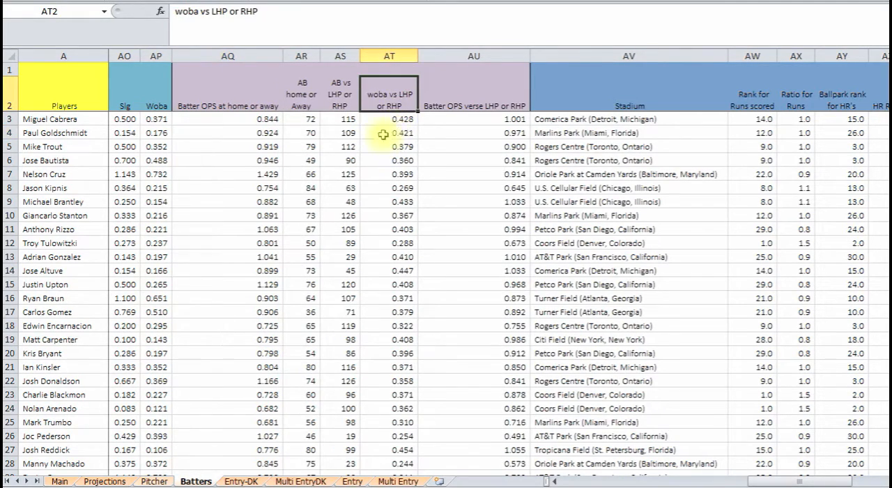
{"action": "left_click", "coordinate": [388, 119]}
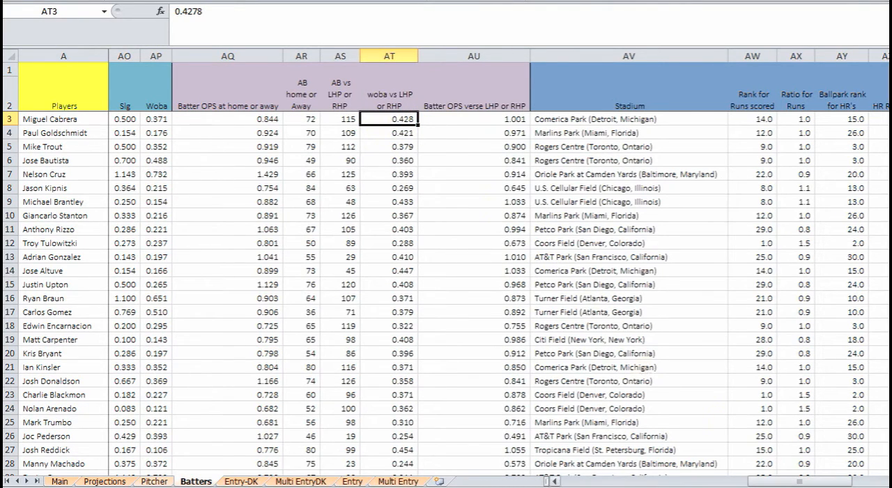
{"action": "scroll", "scroll_direction": "left", "scroll_amount": 3}
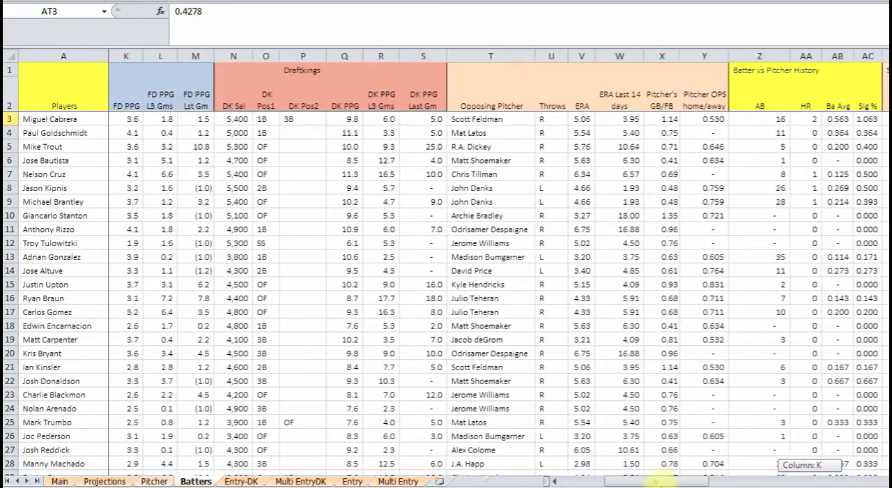
{"action": "scroll", "scroll_direction": "right", "scroll_amount": 3}
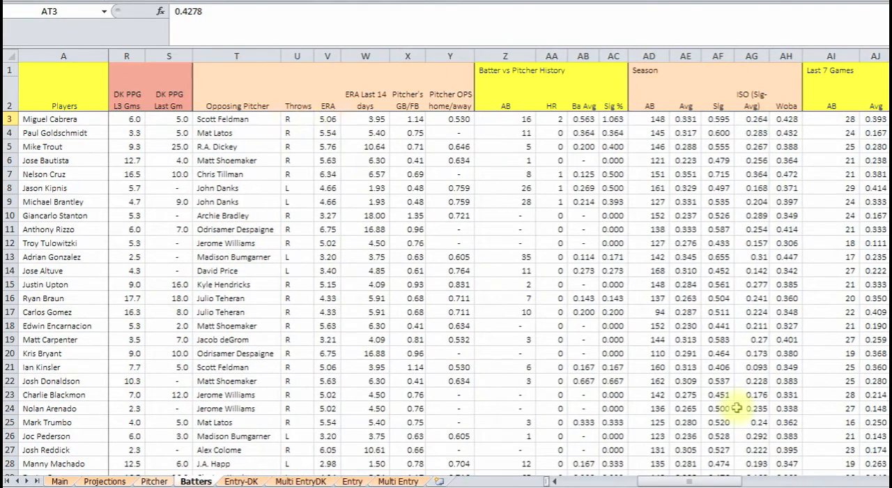
{"action": "scroll", "scroll_direction": "right", "scroll_amount": 3}
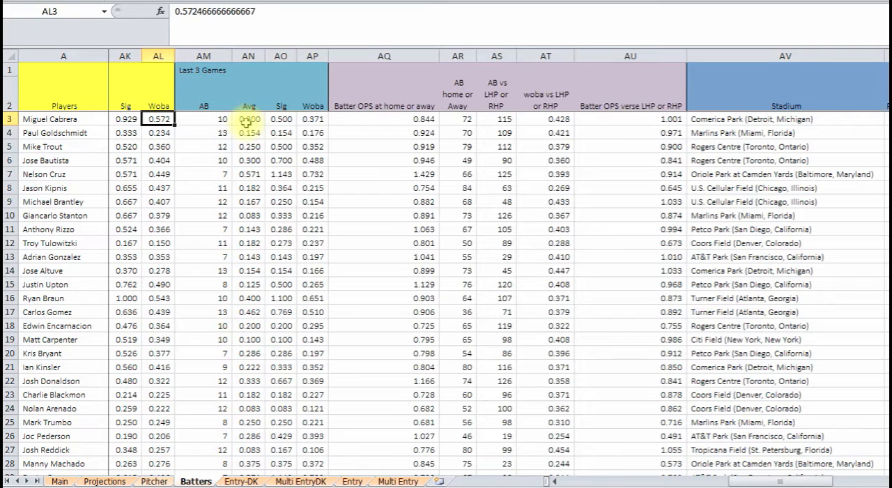
{"action": "left_click", "coordinate": [545, 118]}
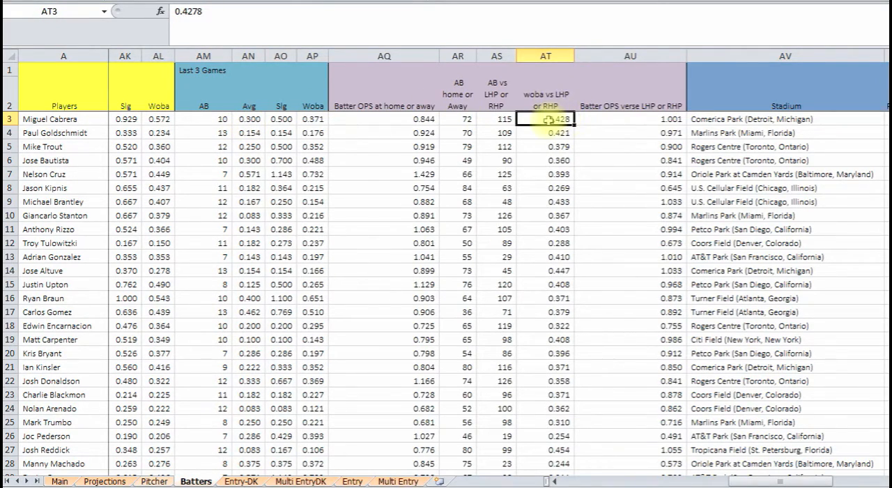
{"action": "left_click", "coordinate": [630, 118]}
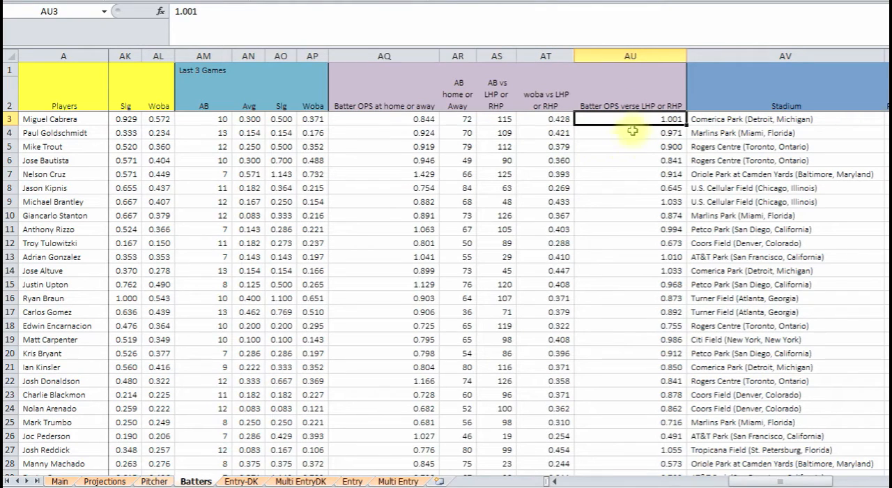
{"action": "left_click", "coordinate": [778, 118]}
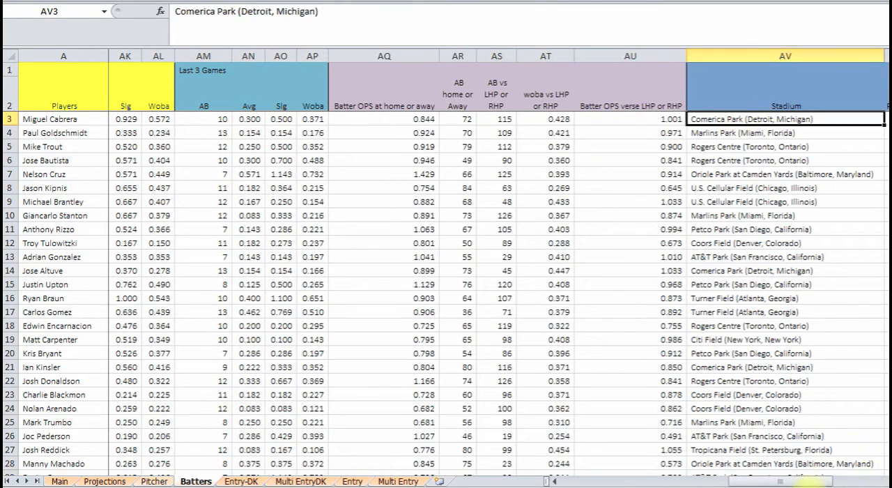
{"action": "scroll", "scroll_direction": "right", "scroll_amount": 3}
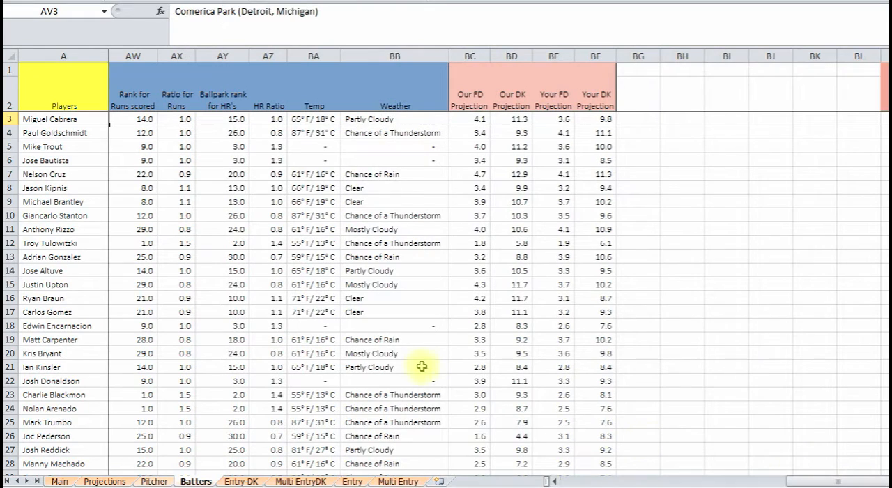
{"action": "left_click", "coordinate": [176, 160]}
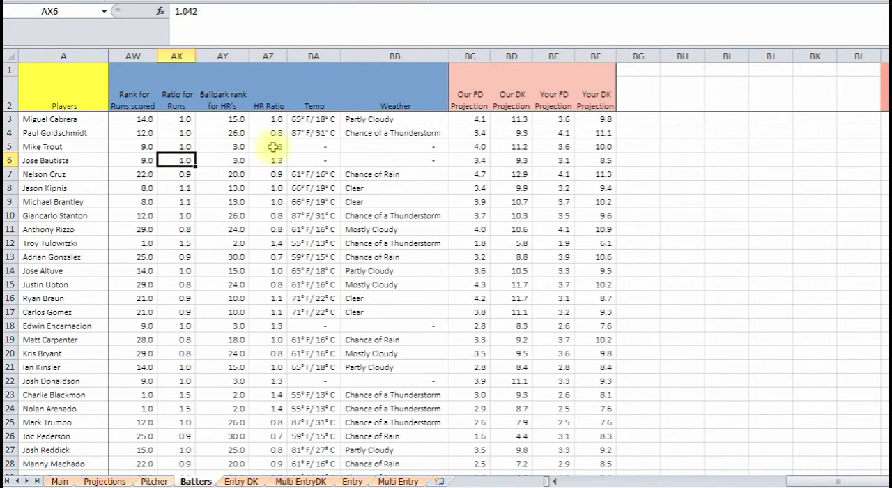
{"action": "left_click", "coordinate": [384, 132]}
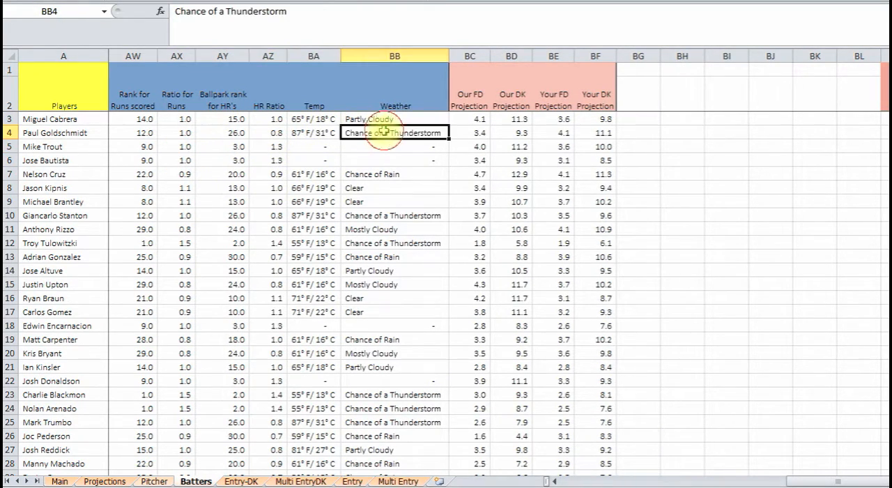
{"action": "left_click", "coordinate": [553, 133]}
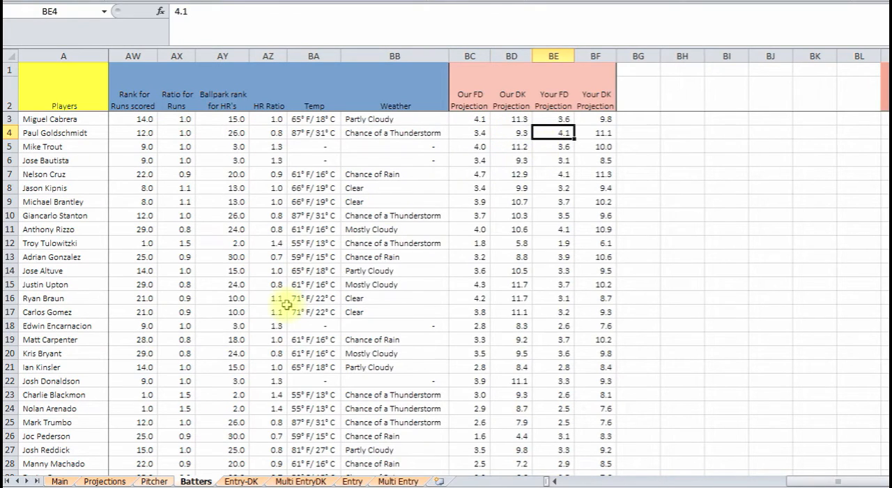
On the Projections sheet review the Woba L7 weights: 30% for >50% and the >25% row
{"action": "left_click", "coordinate": [102, 479]}
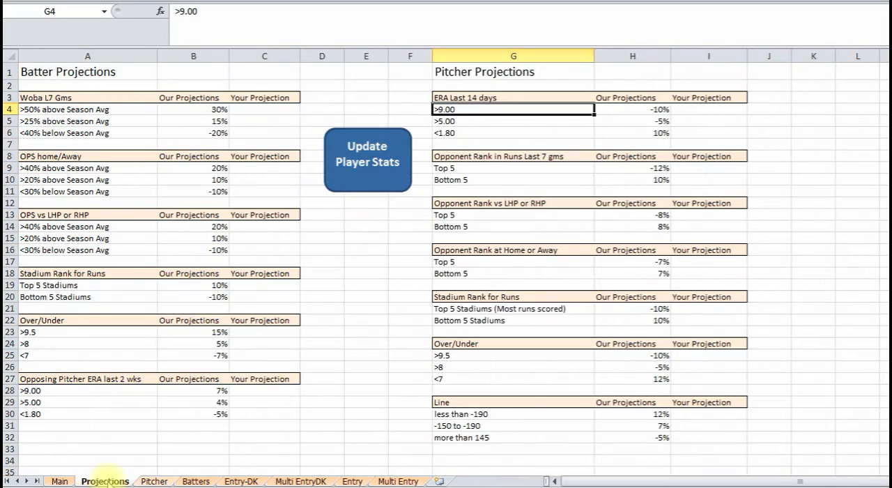
{"action": "mouse_move", "coordinate": [192, 120]}
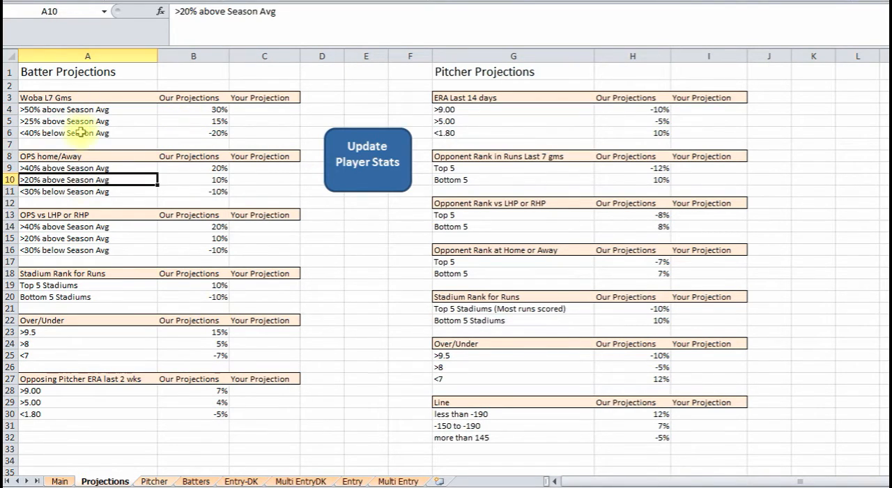
{"action": "left_click", "coordinate": [63, 97]}
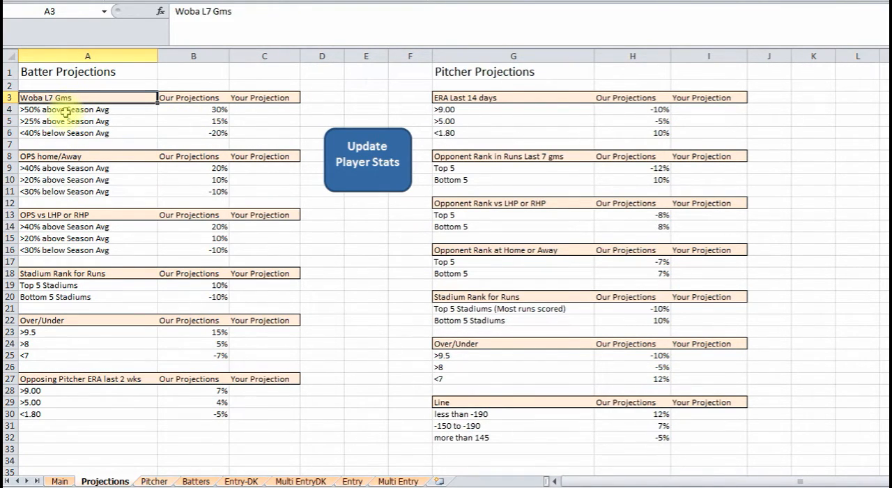
{"action": "left_click", "coordinate": [63, 108]}
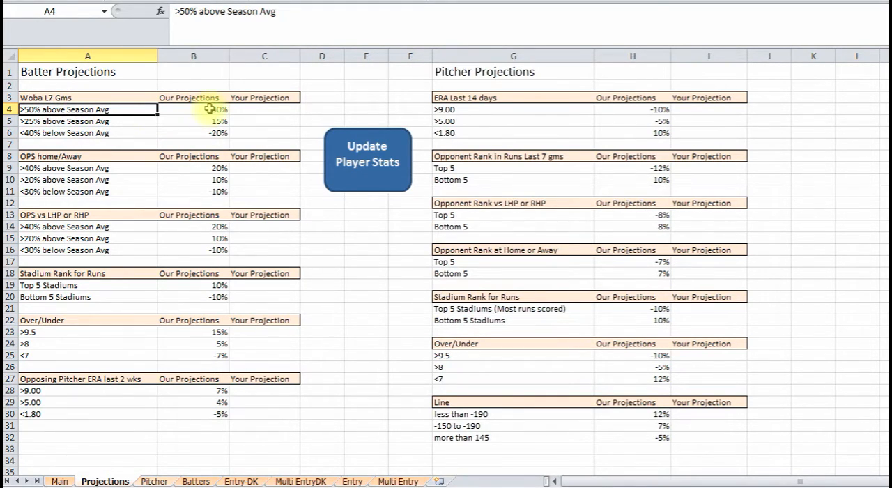
{"action": "left_click", "coordinate": [193, 108]}
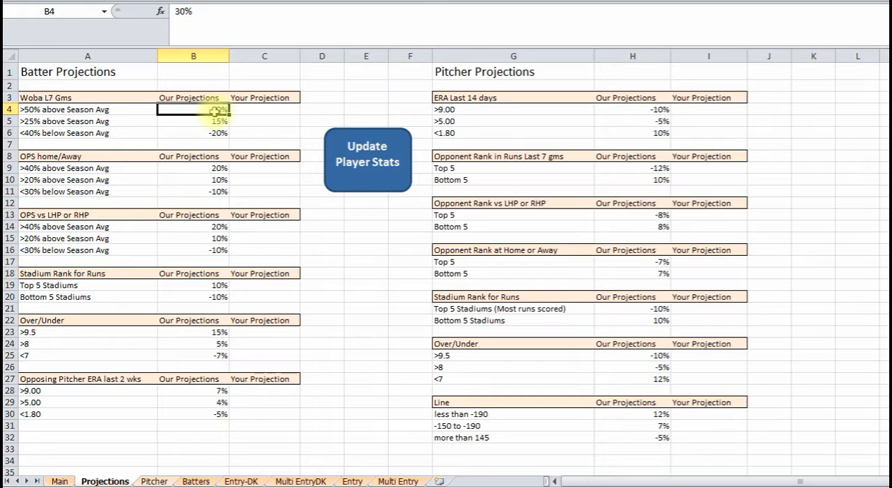
{"action": "left_click", "coordinate": [86, 120]}
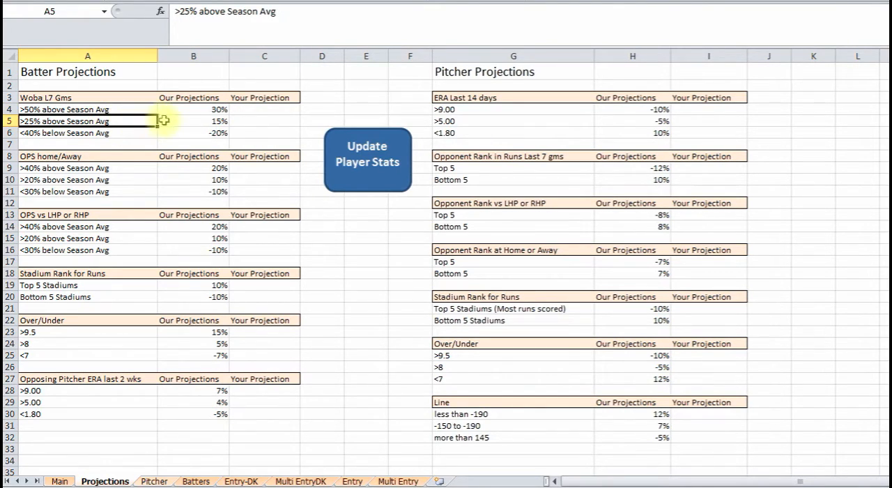
{"action": "left_click", "coordinate": [193, 119]}
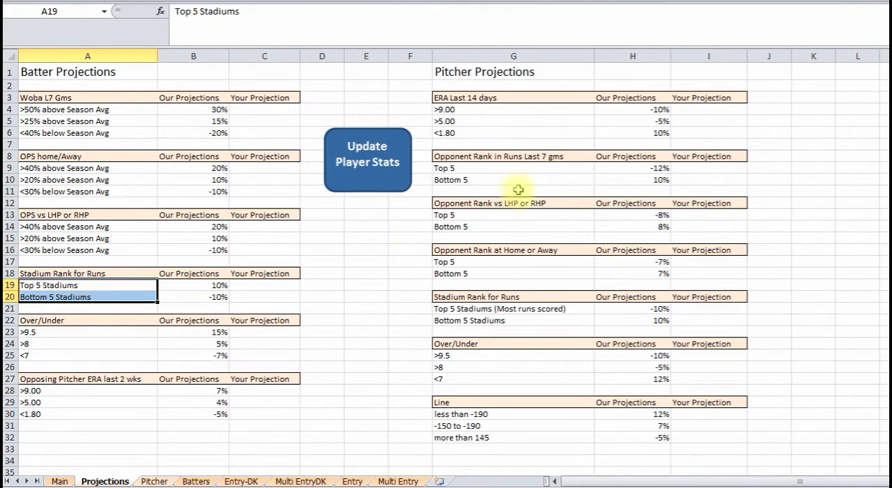
Review the -10%/10% ERA adjustments and the -7%/7% top and bottom 5 stadium adjustments
{"action": "left_click", "coordinate": [632, 108]}
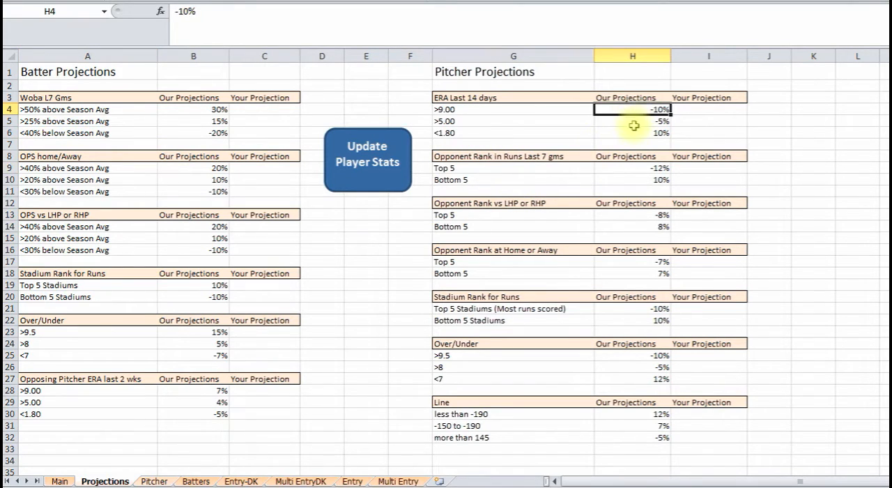
{"action": "left_click", "coordinate": [633, 132]}
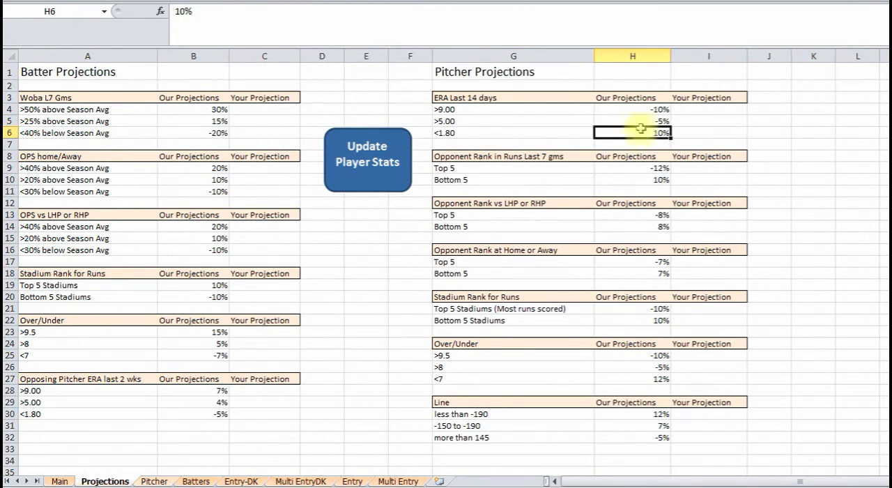
{"action": "left_click", "coordinate": [633, 180]}
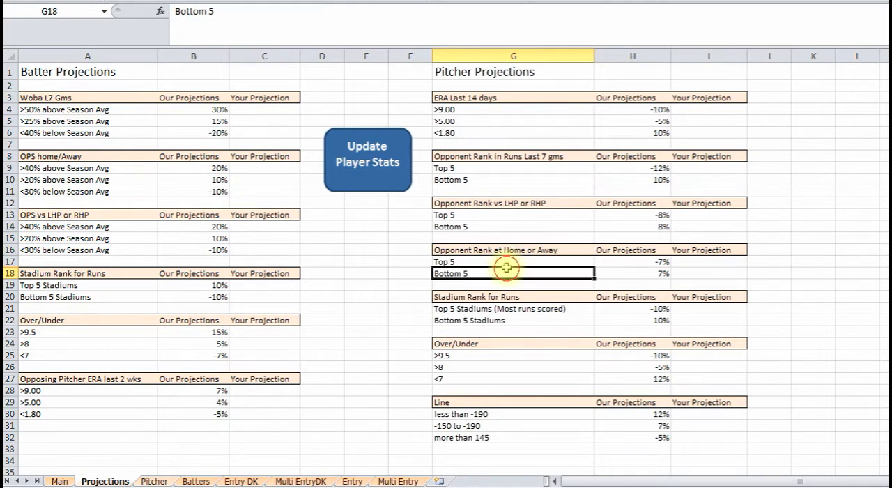
{"action": "left_click", "coordinate": [633, 262]}
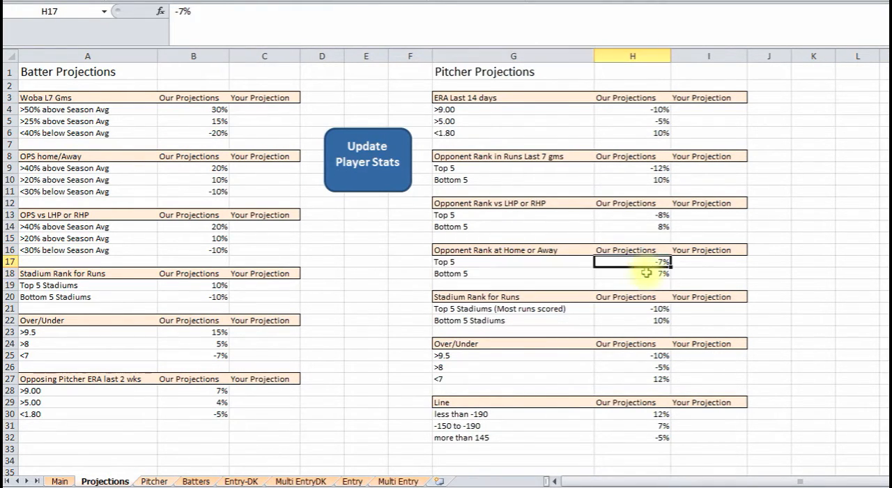
{"action": "left_click", "coordinate": [633, 273]}
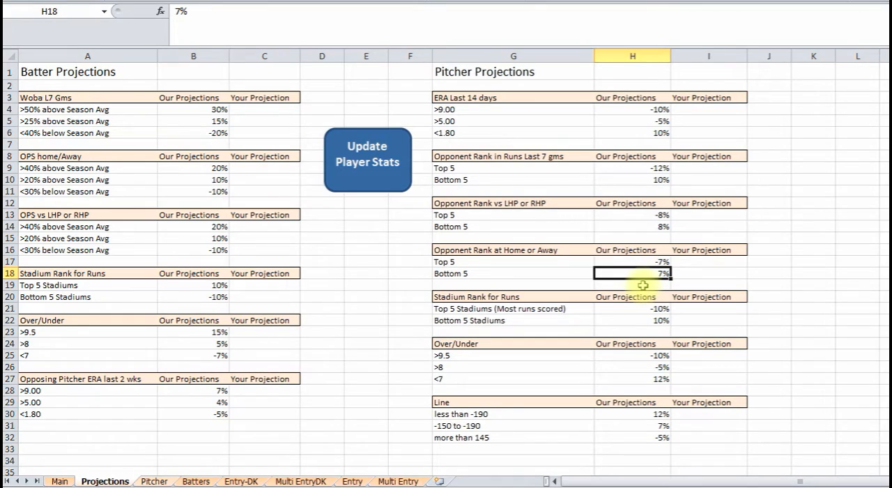
{"action": "mouse_move", "coordinate": [321, 214]}
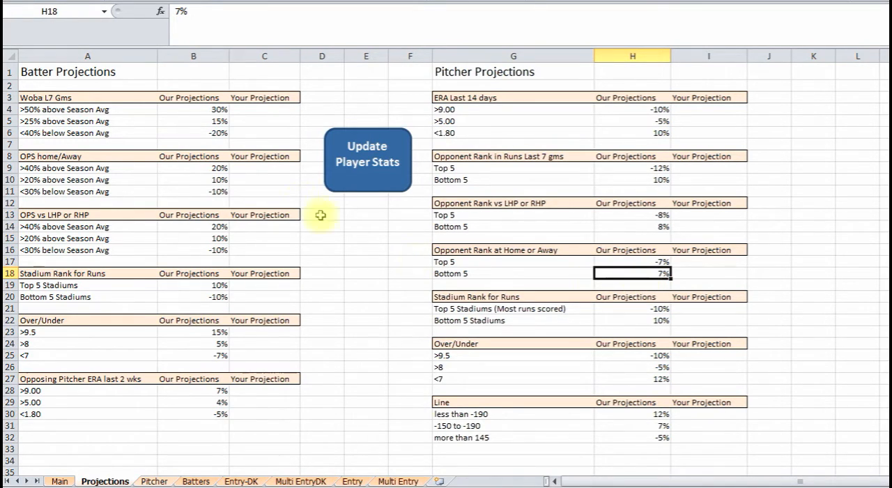
Switch to the Entry-DK sheet and check a salary value in row 17
{"action": "left_click", "coordinate": [263, 120]}
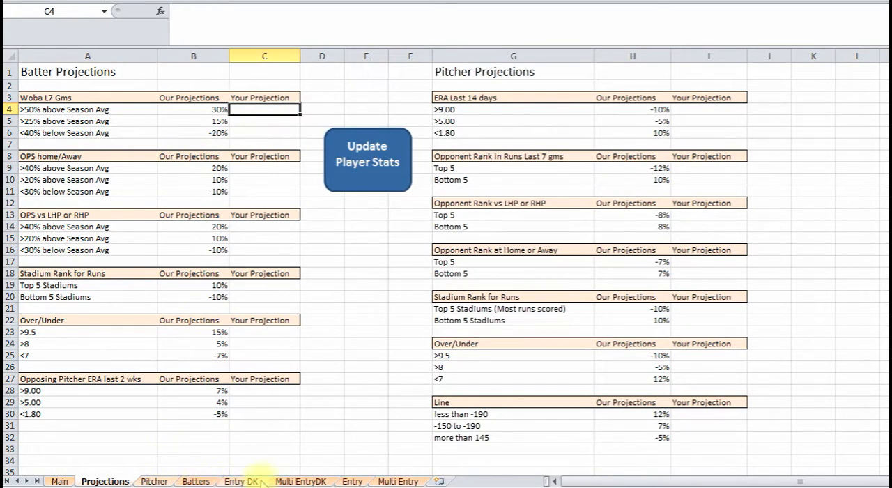
{"action": "left_click", "coordinate": [239, 481]}
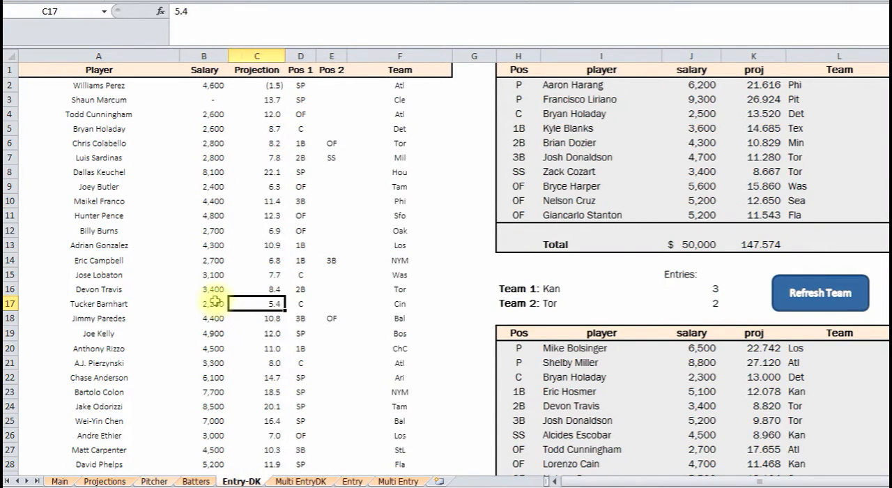
{"action": "left_click", "coordinate": [203, 304]}
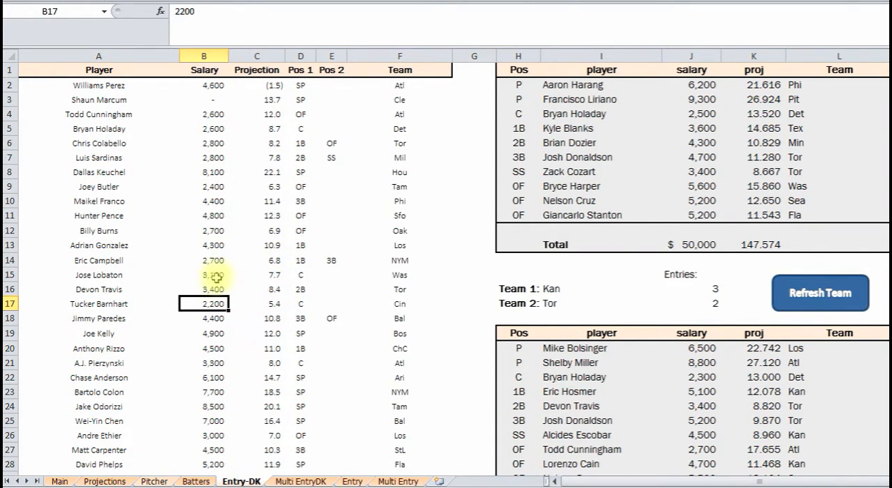
From Main, check salary and projection values on the Entry-DK and FanDuel Entry sheets
{"action": "left_click", "coordinate": [61, 481]}
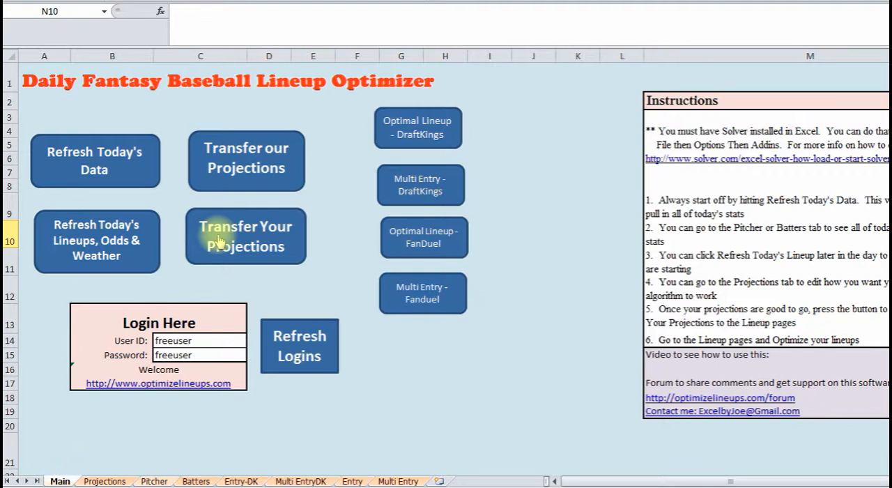
{"action": "mouse_move", "coordinate": [142, 104]}
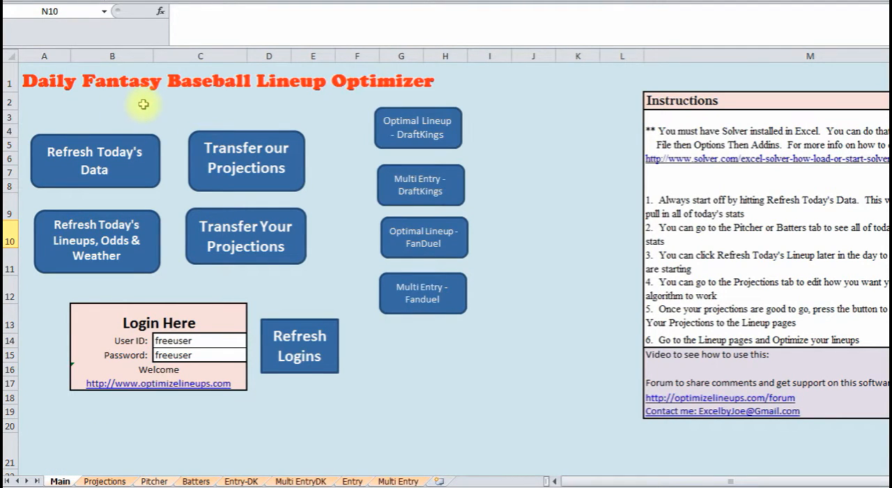
{"action": "mouse_move", "coordinate": [78, 256]}
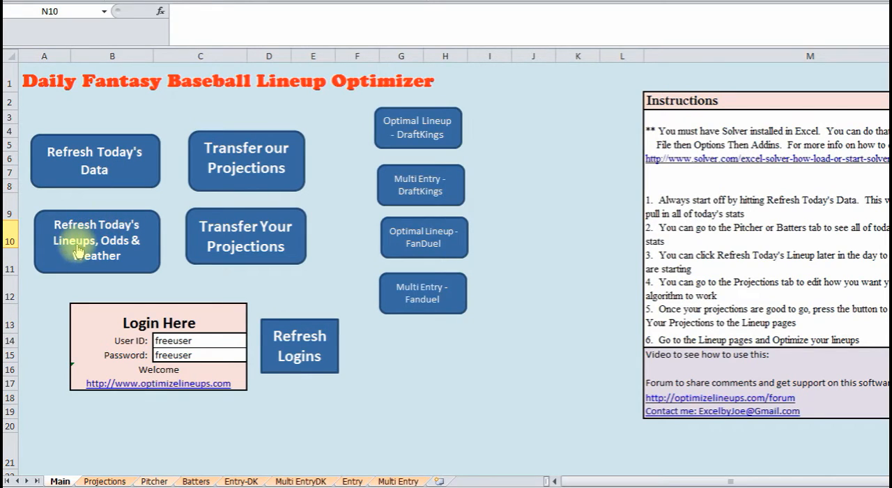
{"action": "mouse_move", "coordinate": [100, 251]}
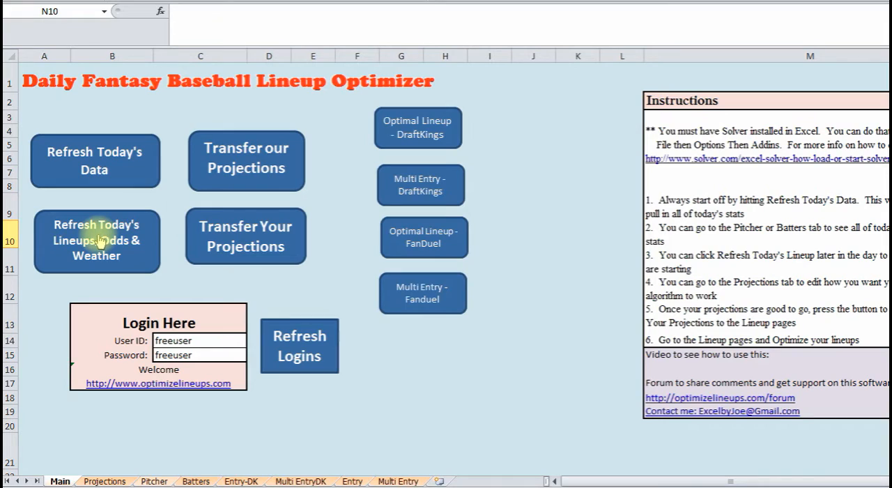
{"action": "mouse_move", "coordinate": [81, 248]}
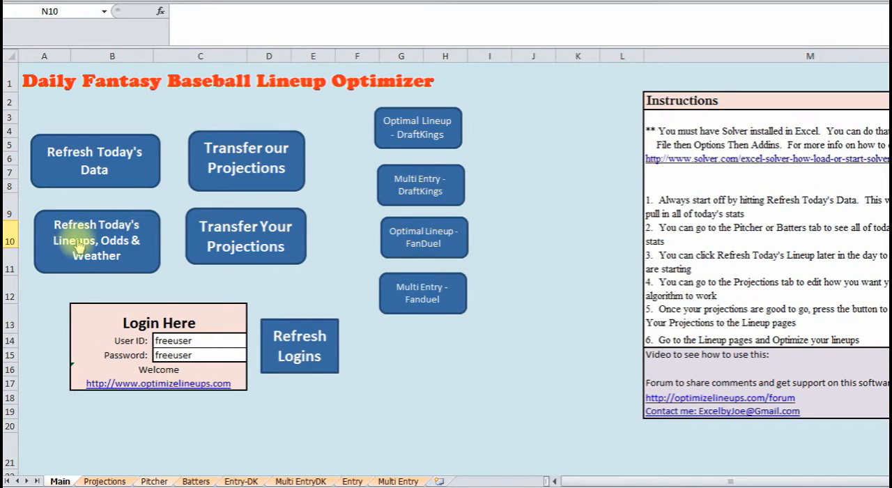
{"action": "mouse_move", "coordinate": [259, 137]}
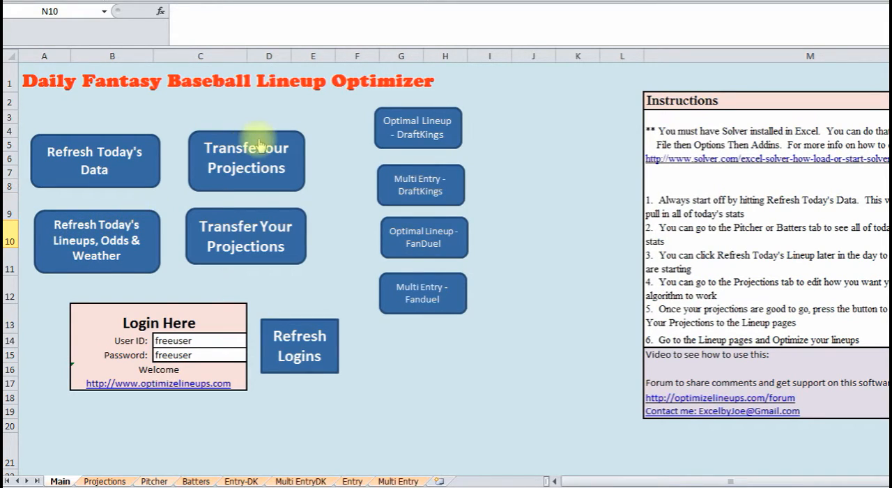
{"action": "mouse_move", "coordinate": [243, 237]}
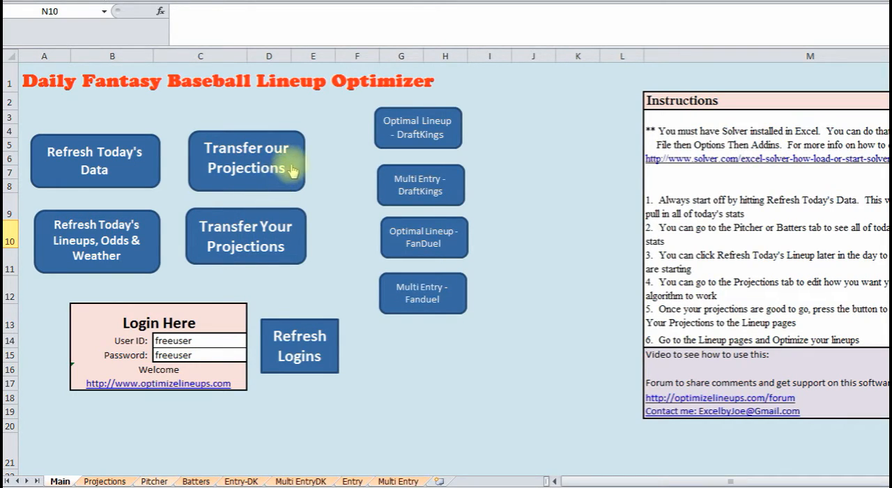
{"action": "mouse_move", "coordinate": [170, 474]}
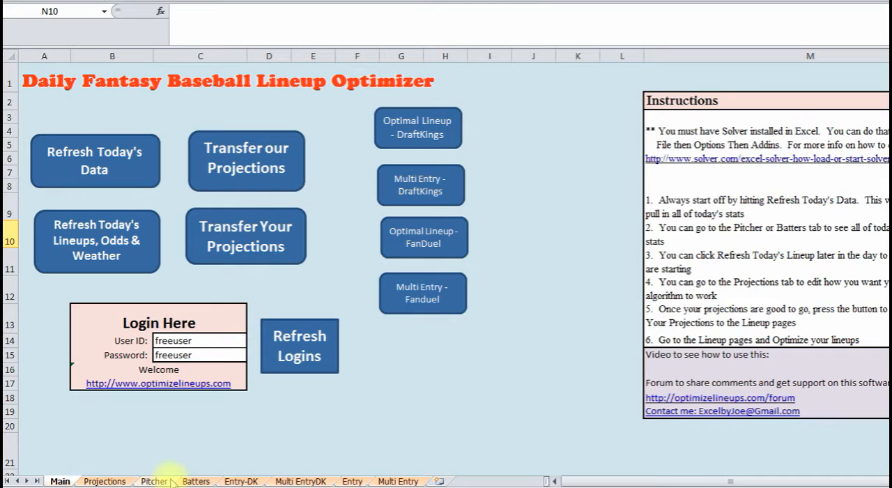
{"action": "left_click", "coordinate": [240, 482]}
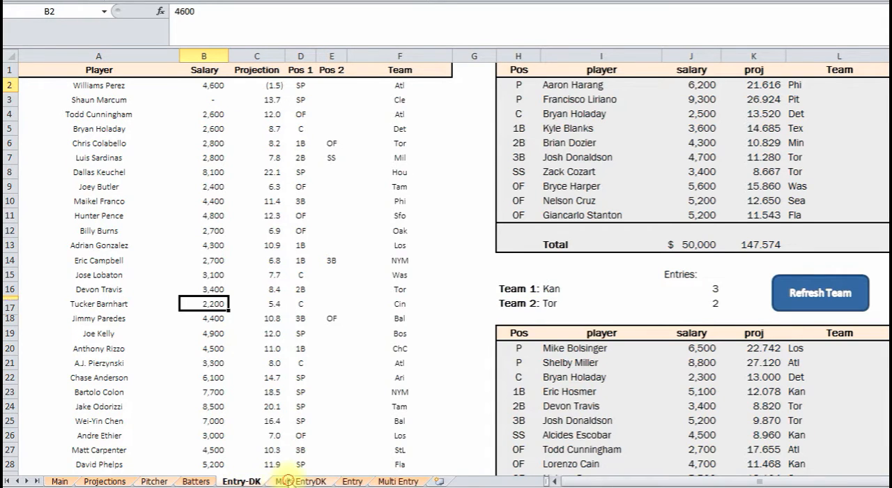
{"action": "left_click", "coordinate": [351, 481]}
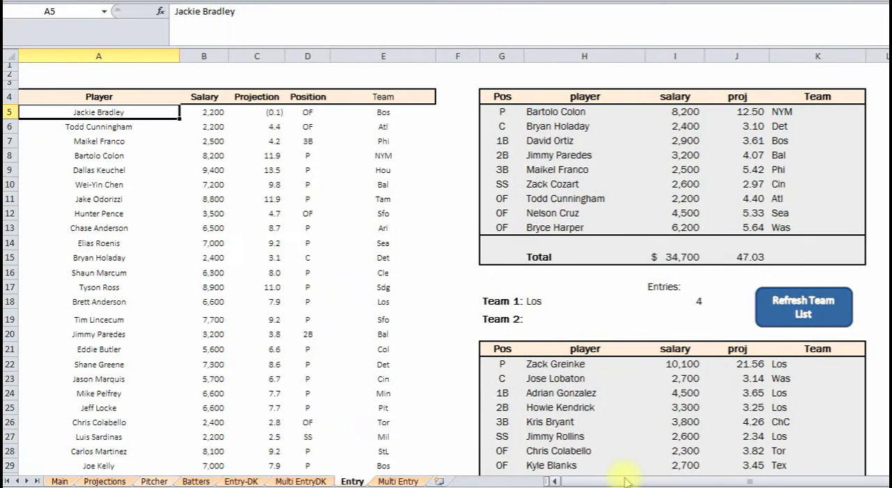
{"action": "left_click", "coordinate": [204, 243]}
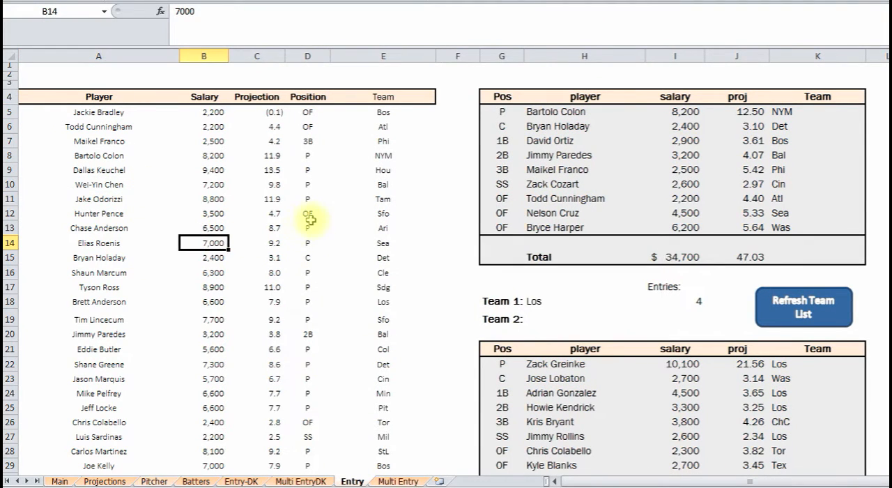
{"action": "left_click", "coordinate": [256, 214]}
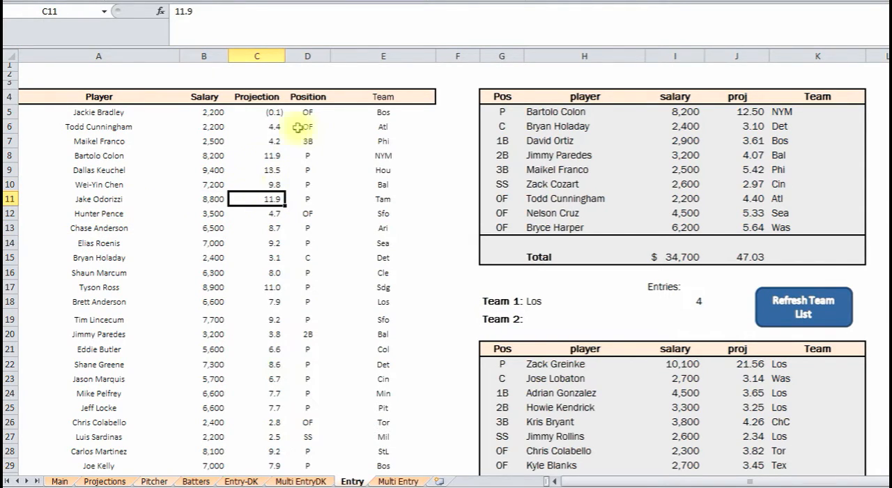
{"action": "left_click", "coordinate": [257, 170]}
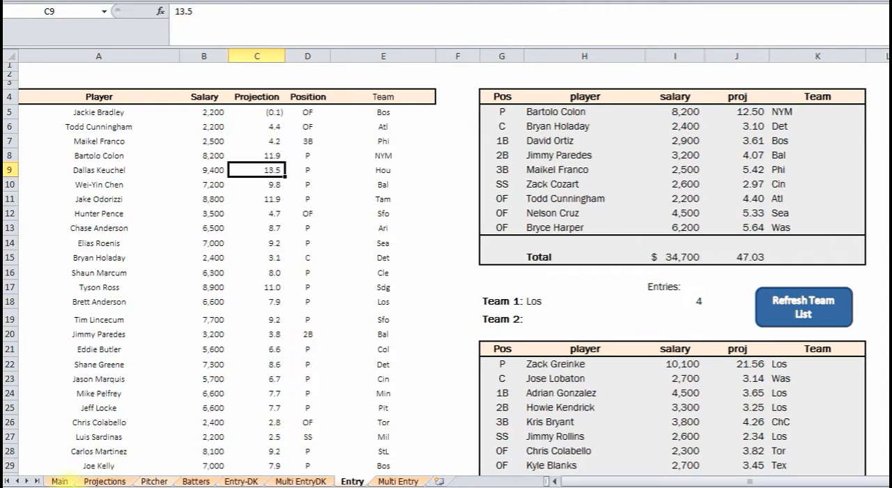
Transfer our Projections from Main, verify the refreshed values, and go to the Multi EntryDK sheet
{"action": "left_click", "coordinate": [59, 482]}
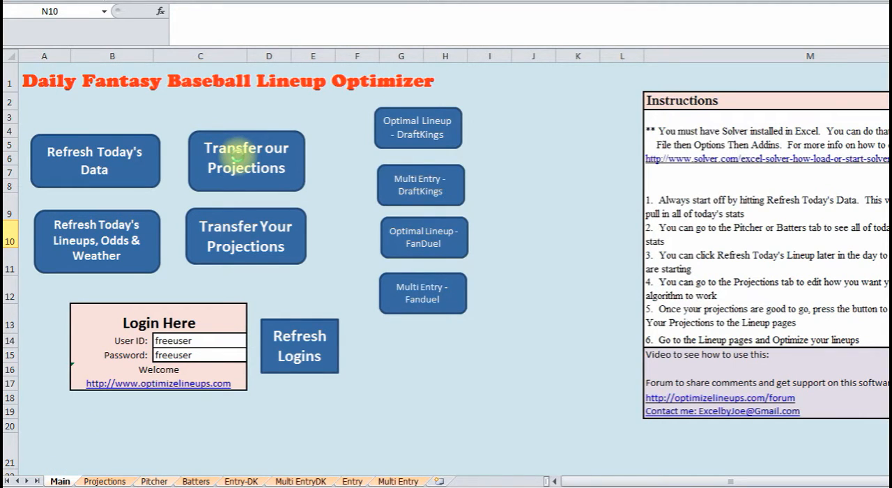
{"action": "left_click", "coordinate": [260, 482]}
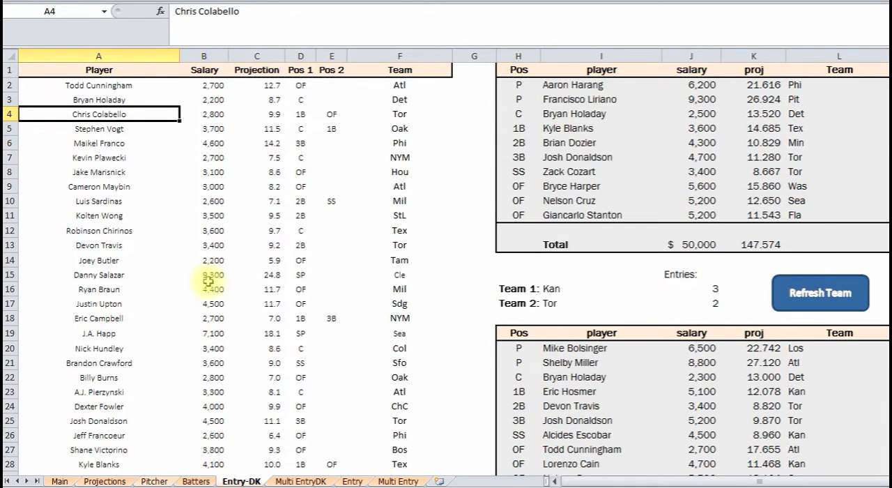
{"action": "left_click", "coordinate": [98, 128]}
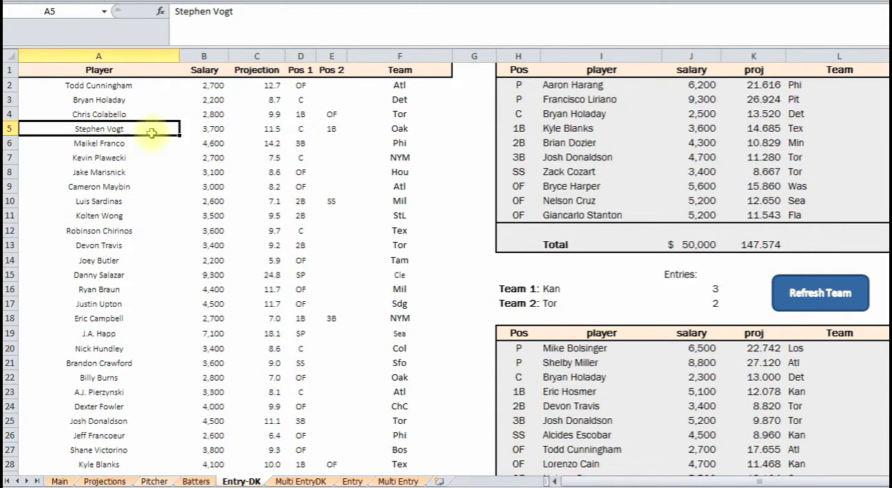
{"action": "left_click", "coordinate": [256, 142]}
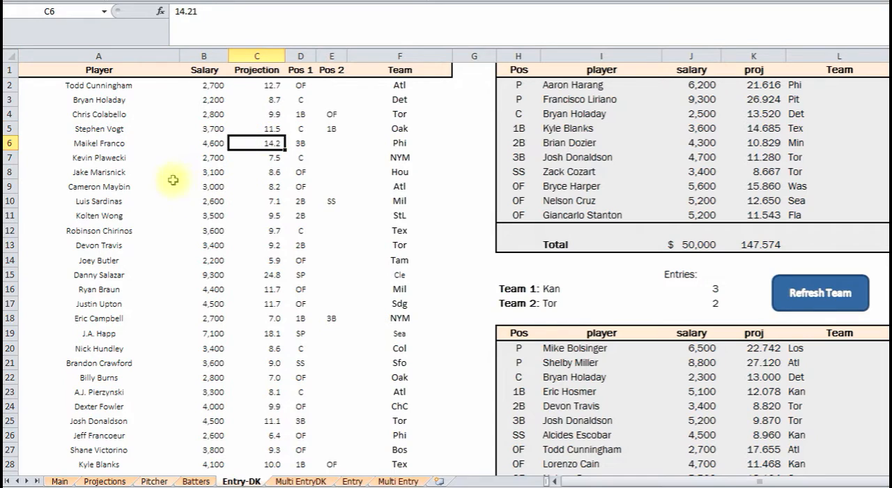
{"action": "left_click", "coordinate": [332, 172]}
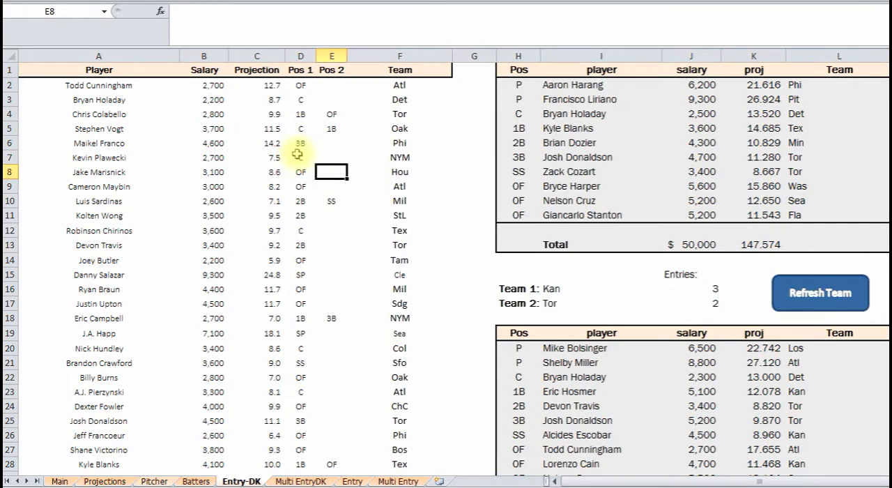
{"action": "left_click", "coordinate": [301, 481]}
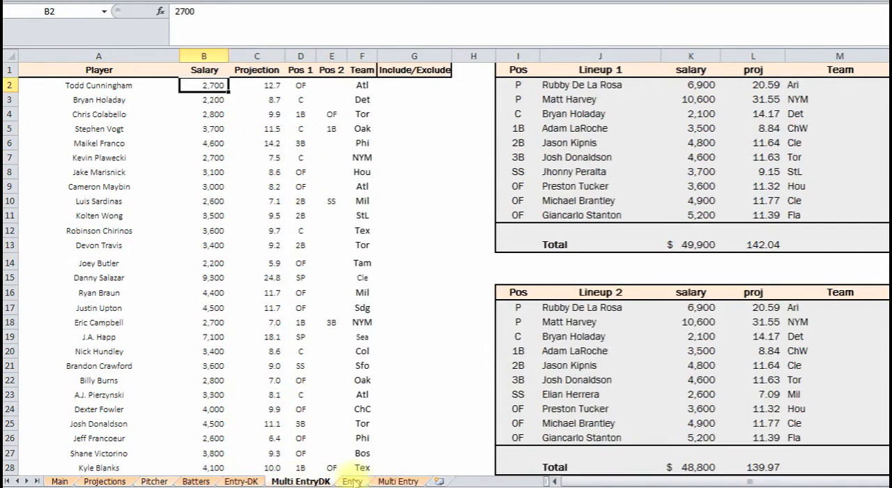
{"action": "left_click", "coordinate": [348, 483]}
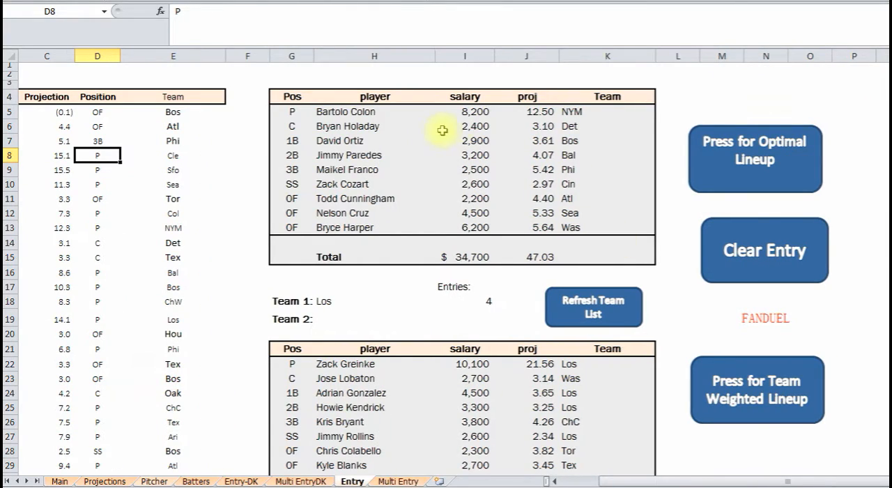
{"action": "mouse_move", "coordinate": [754, 159]}
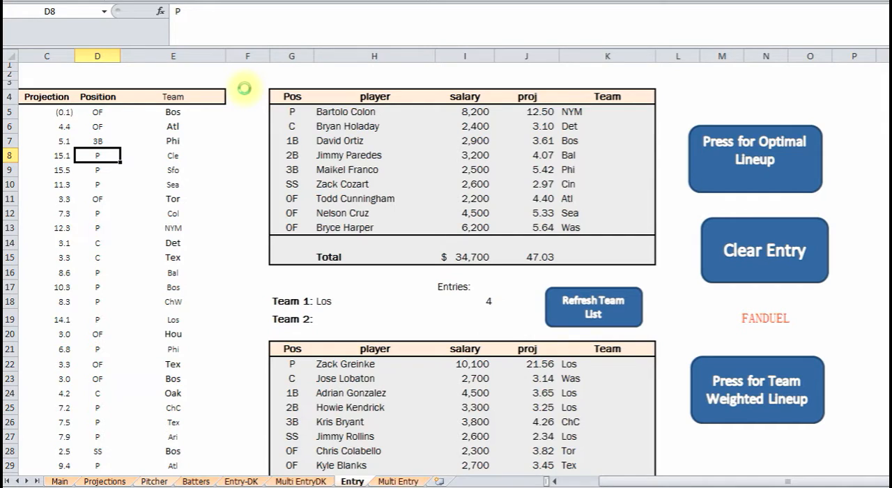
{"action": "left_click", "coordinate": [755, 159]}
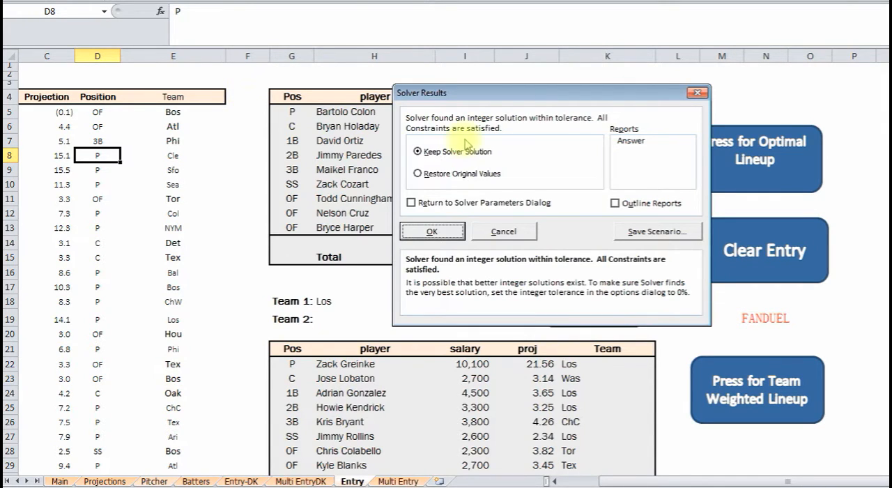
{"action": "left_click", "coordinate": [432, 231]}
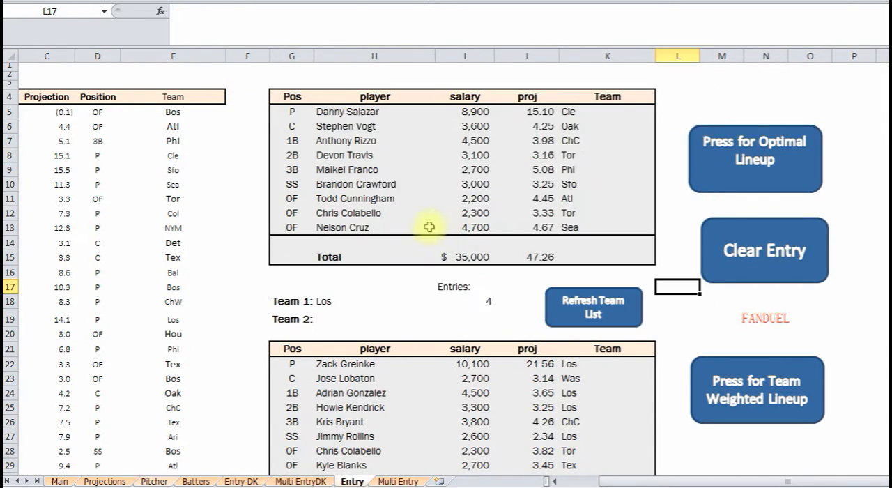
{"action": "left_click", "coordinate": [373, 139]}
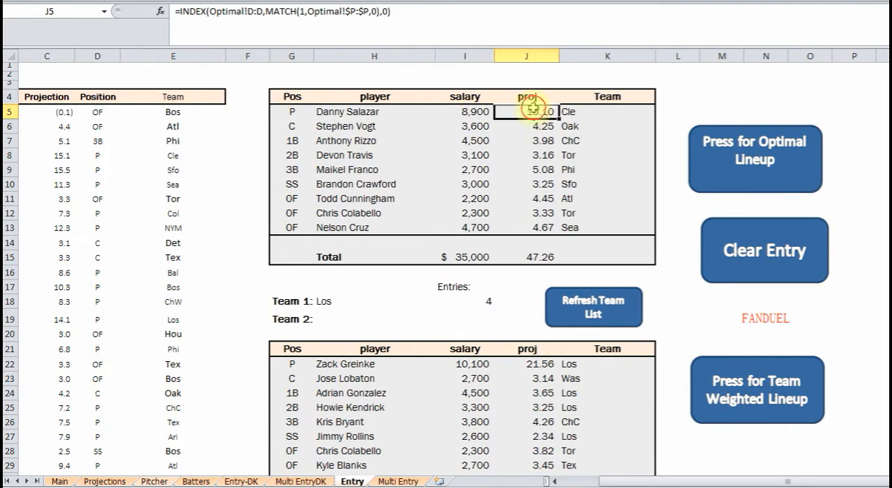
{"action": "left_click", "coordinate": [373, 170]}
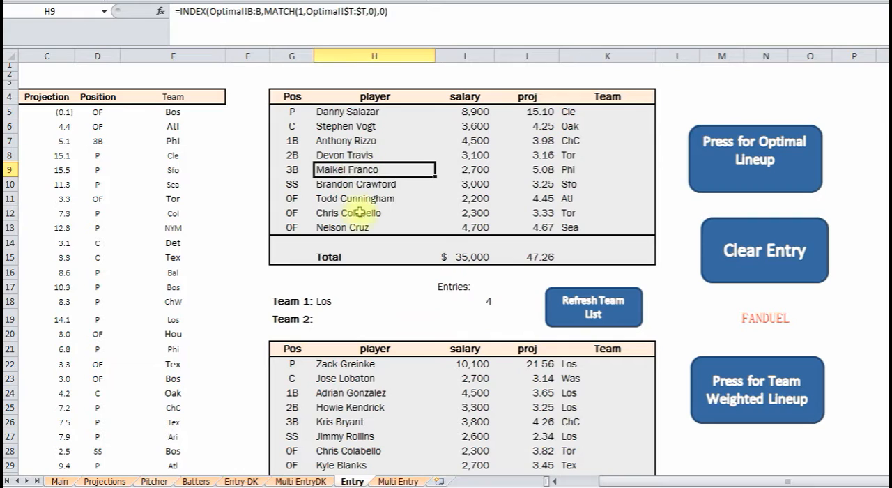
{"action": "left_click", "coordinate": [374, 211]}
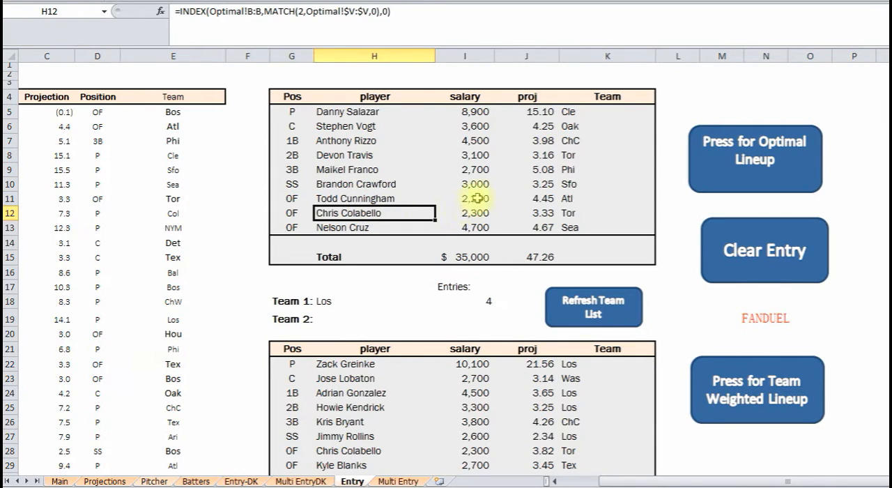
{"action": "left_click", "coordinate": [527, 212]}
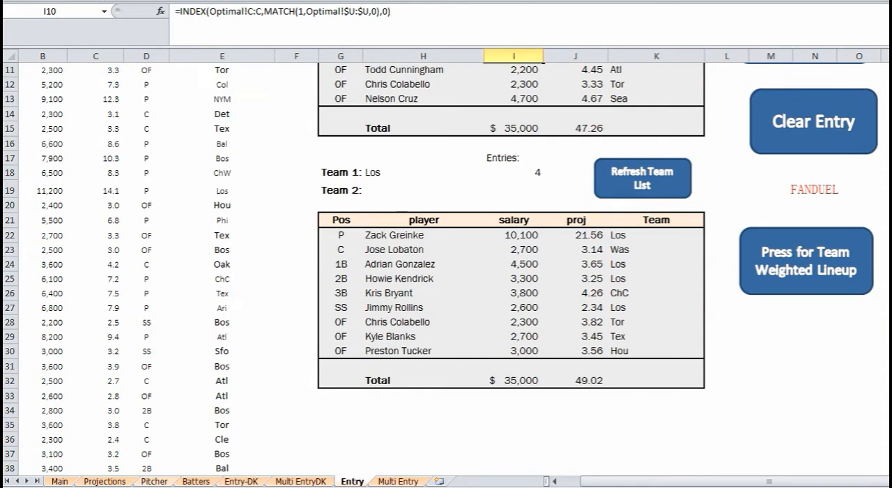
Set Team 1 to Ari and accept the Solver's team-weighted stacked lineup
{"action": "left_click", "coordinate": [643, 179]}
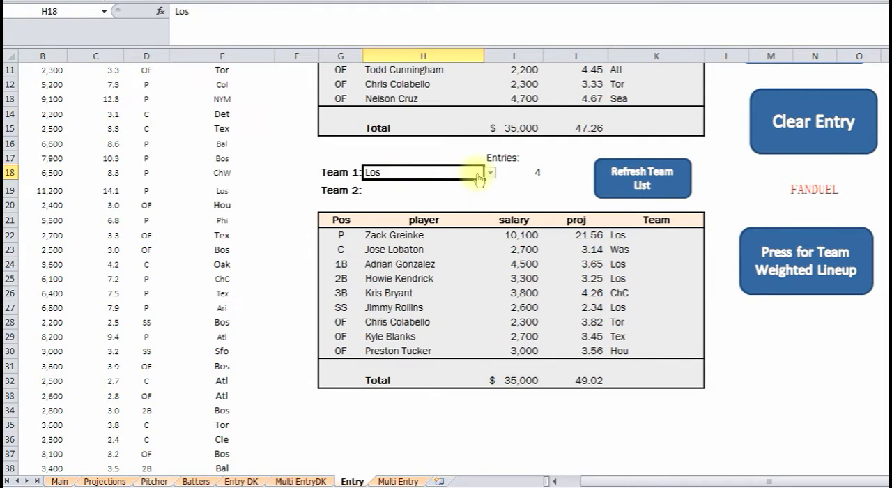
{"action": "left_click", "coordinate": [491, 173]}
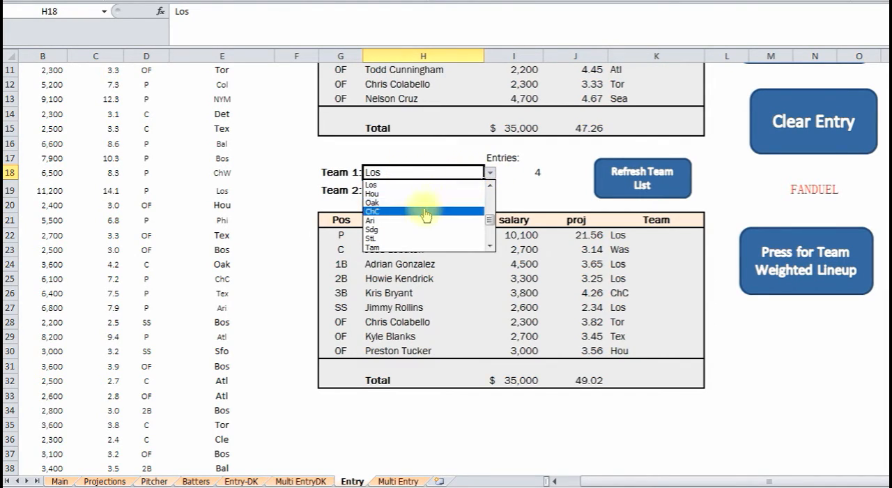
{"action": "left_click", "coordinate": [373, 220]}
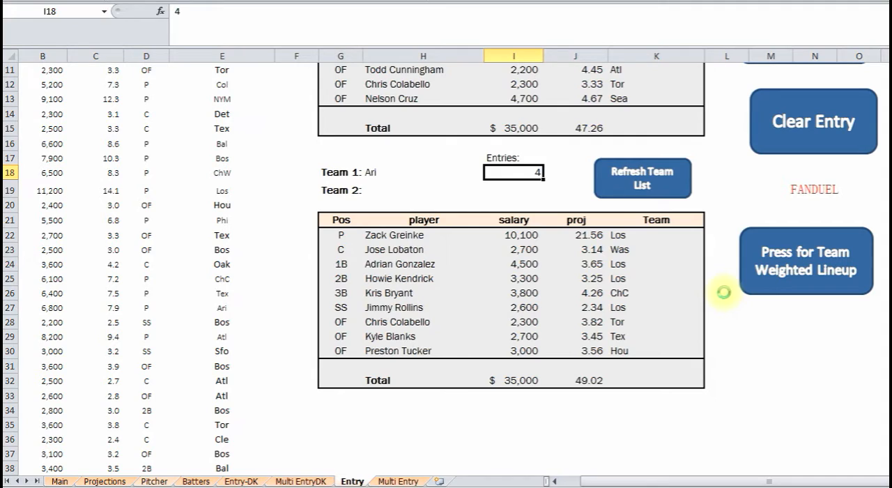
{"action": "mouse_move", "coordinate": [432, 126]}
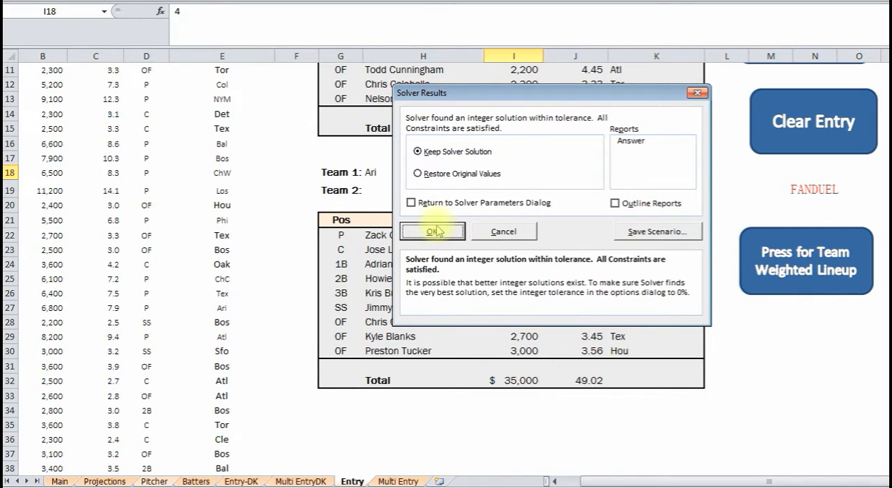
{"action": "left_click", "coordinate": [432, 232]}
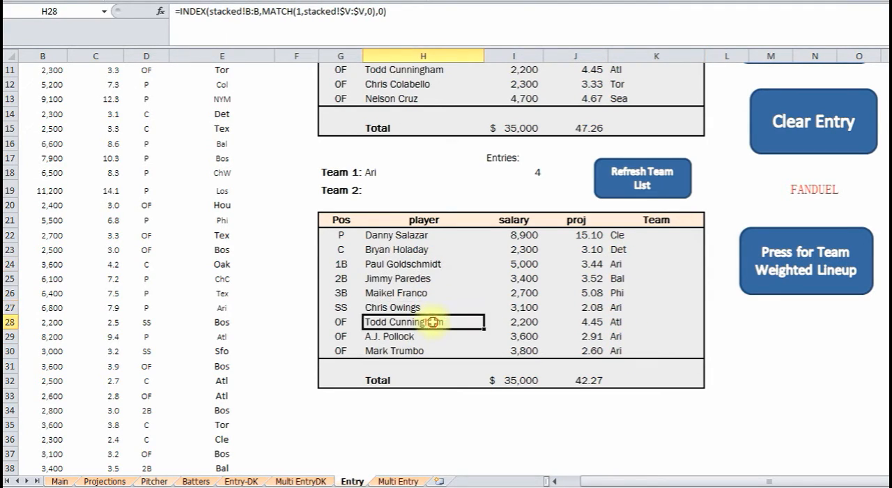
{"action": "left_click", "coordinate": [423, 335]}
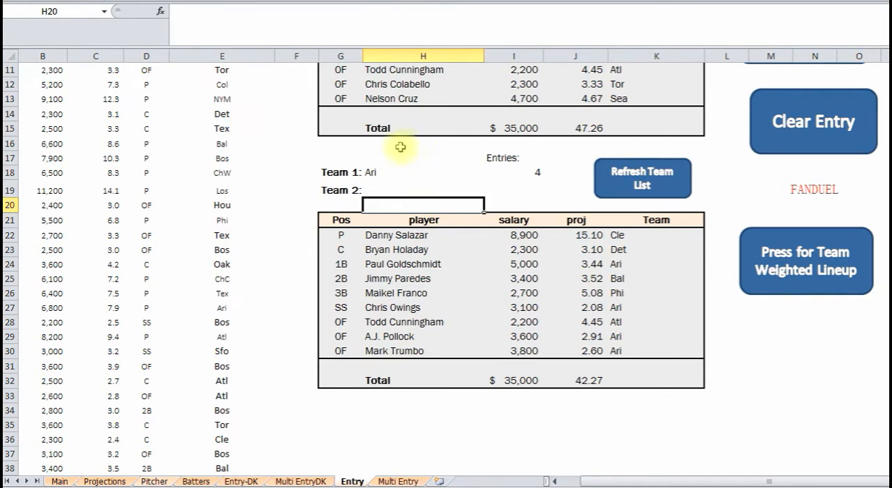
{"action": "left_click", "coordinate": [340, 203]}
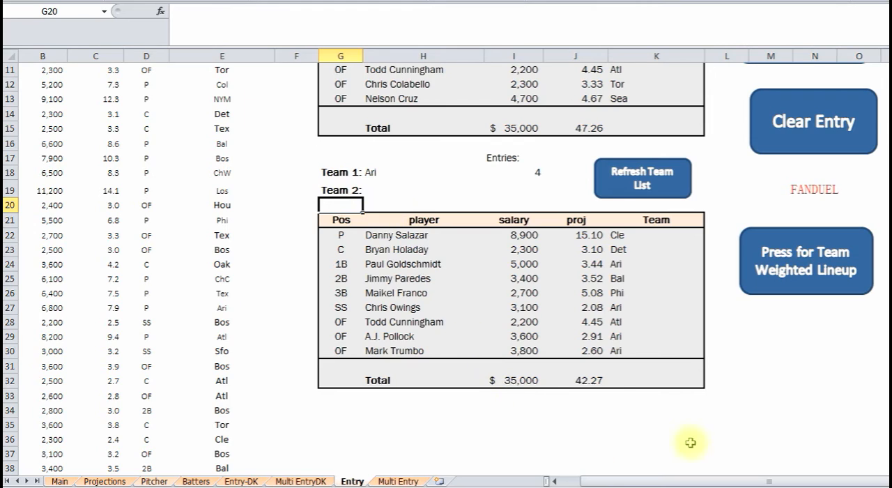
{"action": "left_click", "coordinate": [421, 189]}
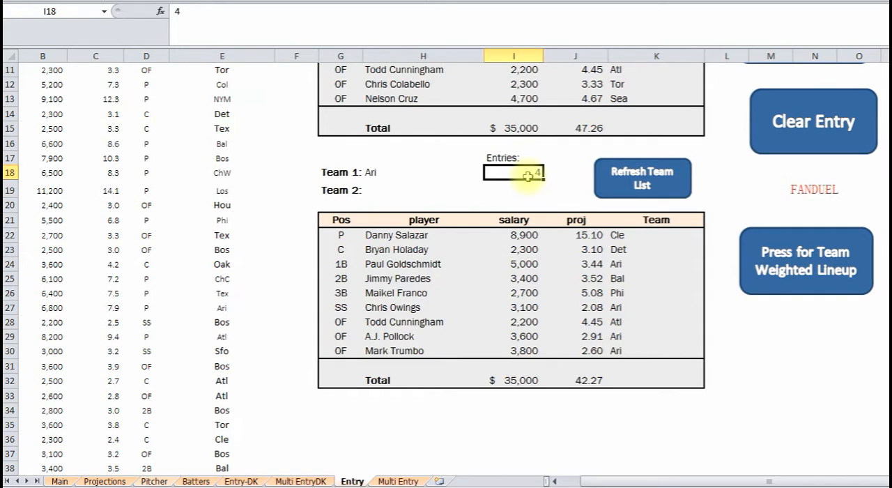
{"action": "left_click", "coordinate": [421, 190]}
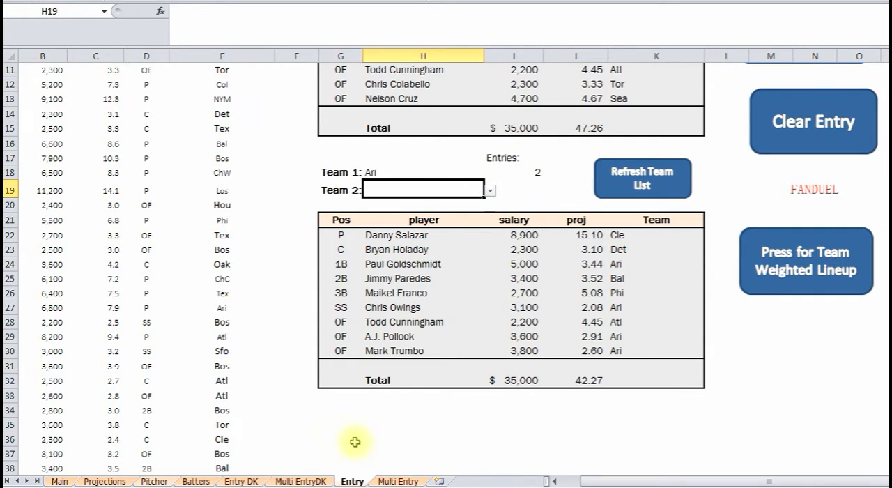
On the Multi Entry sheet mark Danny Salazar as Include in the Include/Exclude column
{"action": "left_click", "coordinate": [399, 479]}
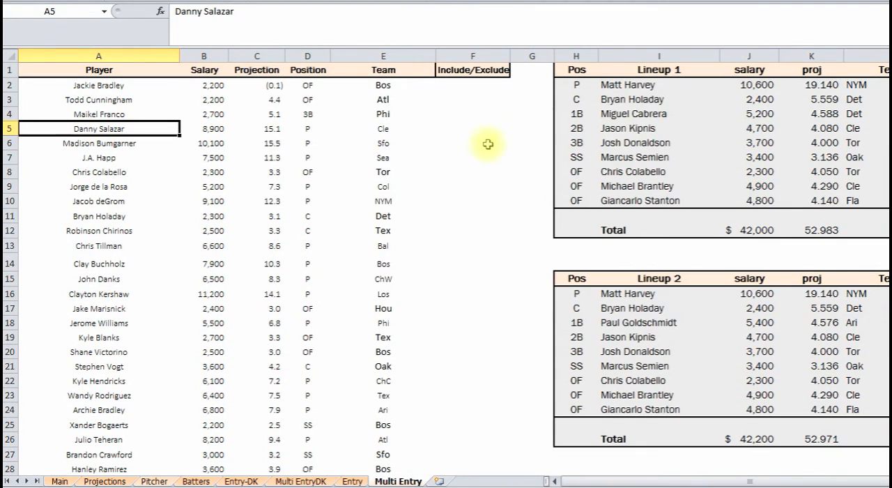
{"action": "left_click", "coordinate": [256, 187]}
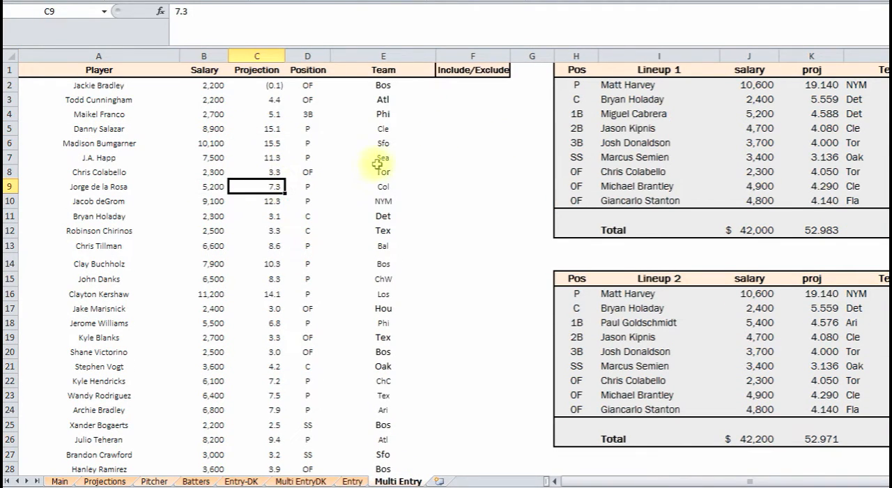
{"action": "left_click", "coordinate": [473, 142]}
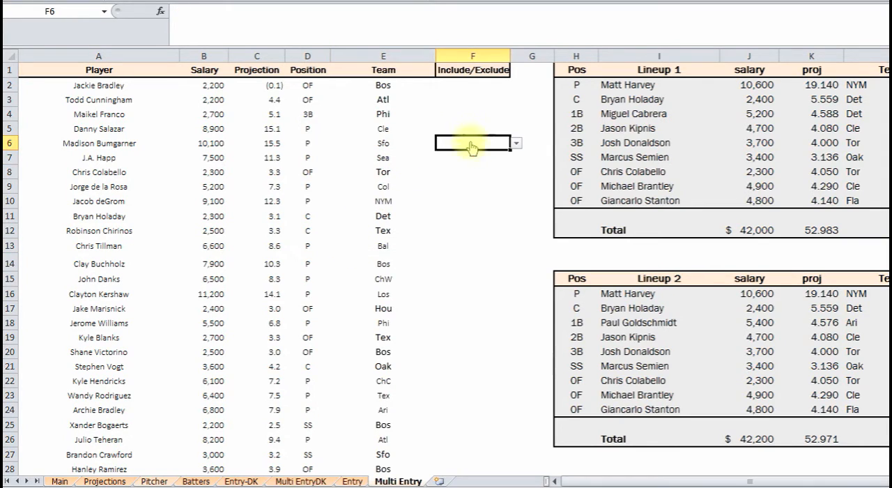
{"action": "left_click", "coordinate": [471, 128]}
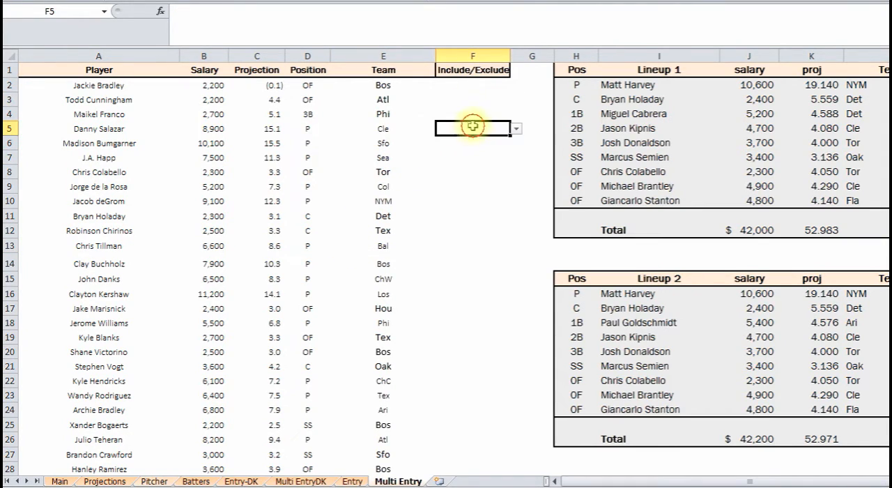
{"action": "left_click", "coordinate": [515, 128]}
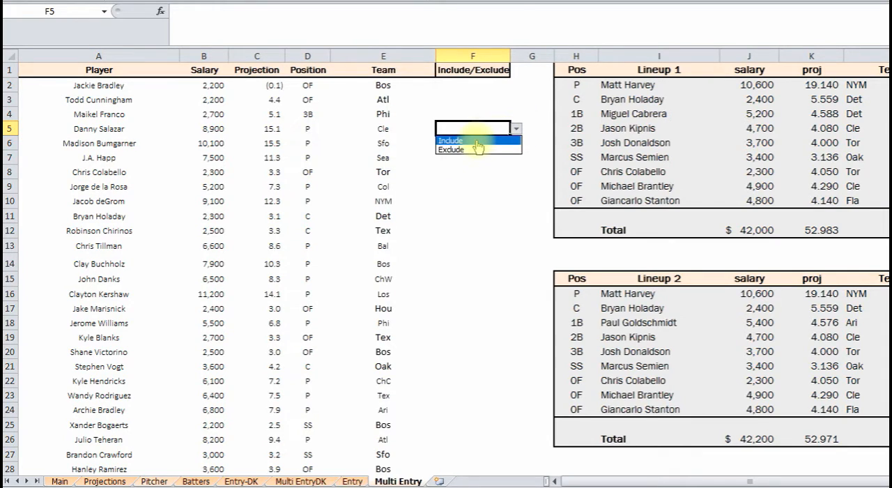
{"action": "left_click", "coordinate": [451, 139]}
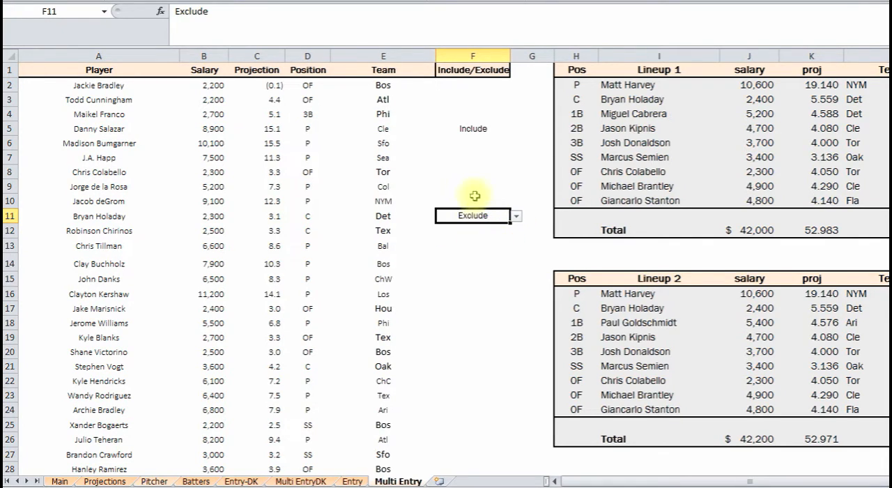
Generate the set of five lineups and check the cells around Lineup 1 and Lineup 2
{"action": "left_click", "coordinate": [257, 101]}
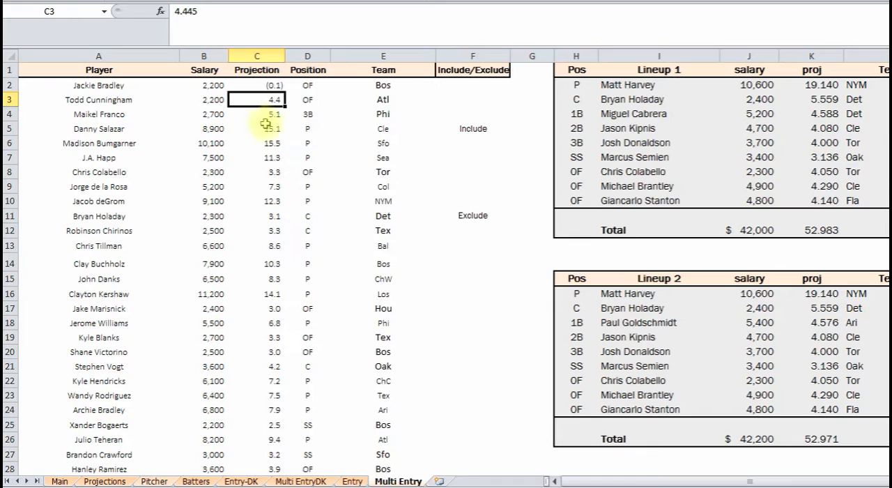
{"action": "left_click", "coordinate": [307, 171]}
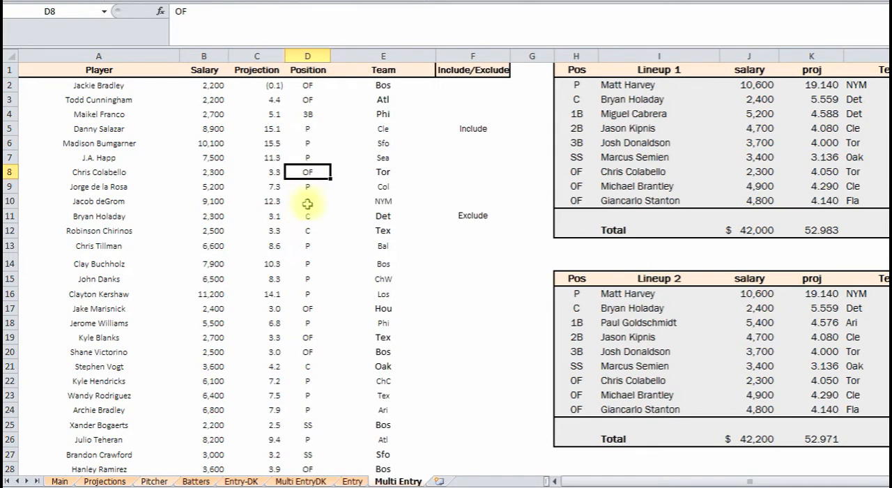
{"action": "left_click", "coordinate": [382, 101]}
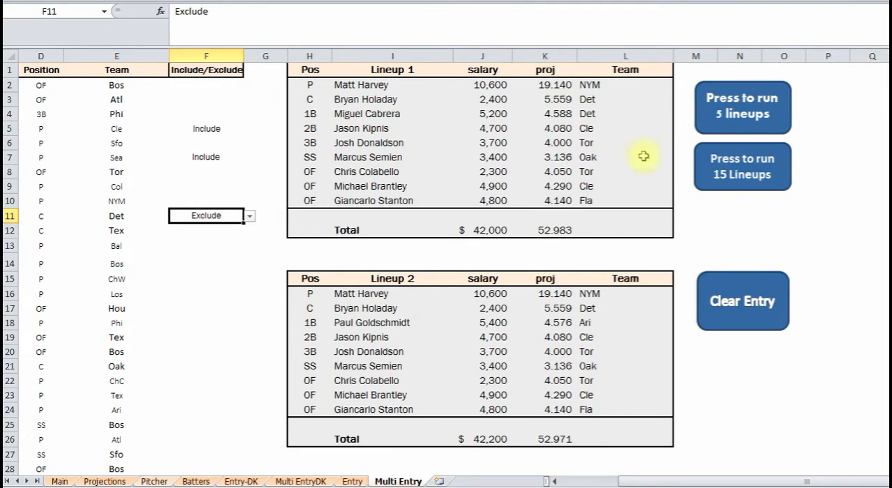
{"action": "mouse_move", "coordinate": [722, 114]}
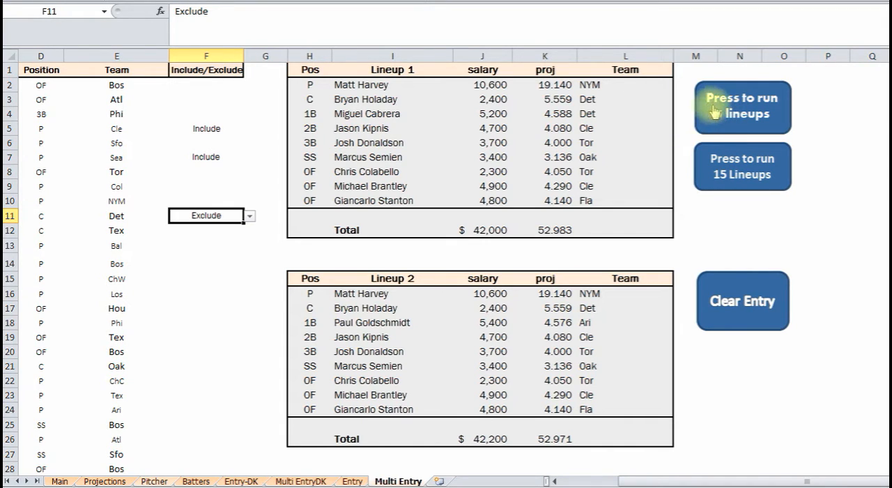
{"action": "left_click", "coordinate": [741, 107]}
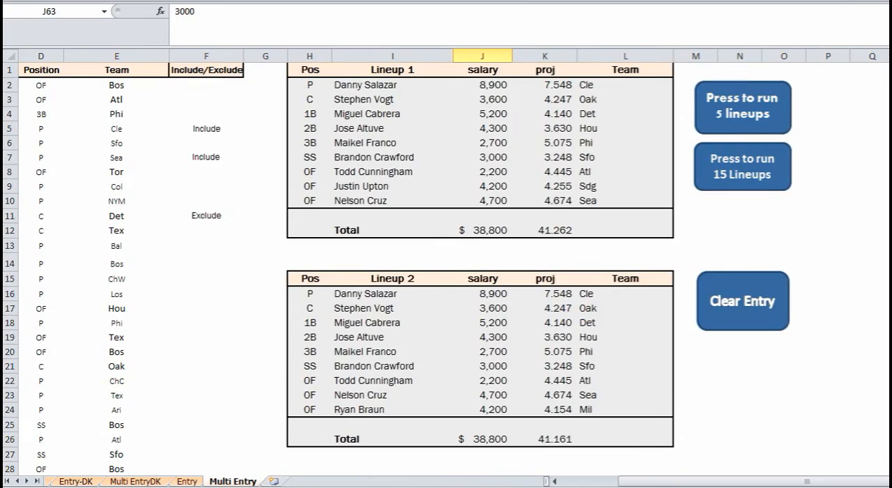
{"action": "left_click", "coordinate": [206, 263]}
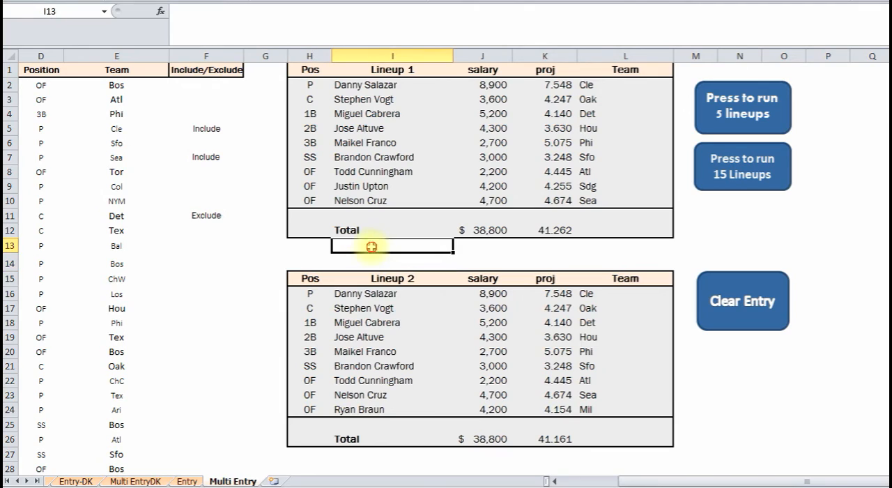
{"action": "left_click", "coordinate": [309, 259]}
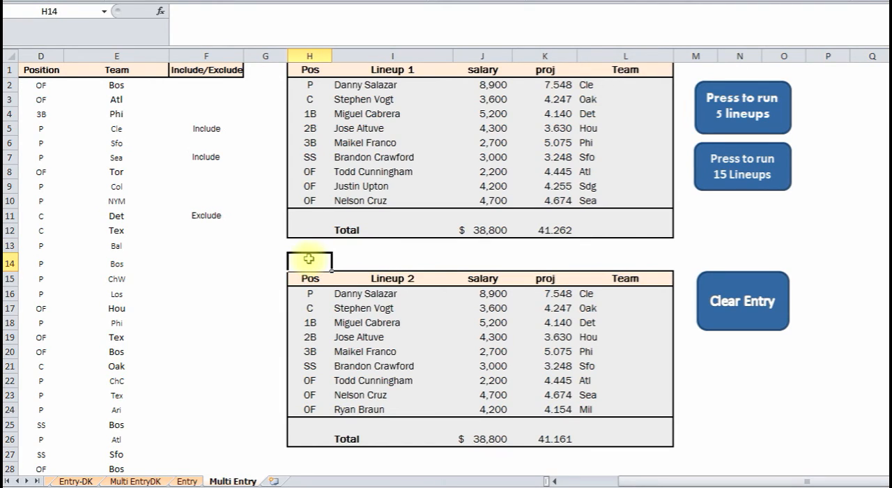